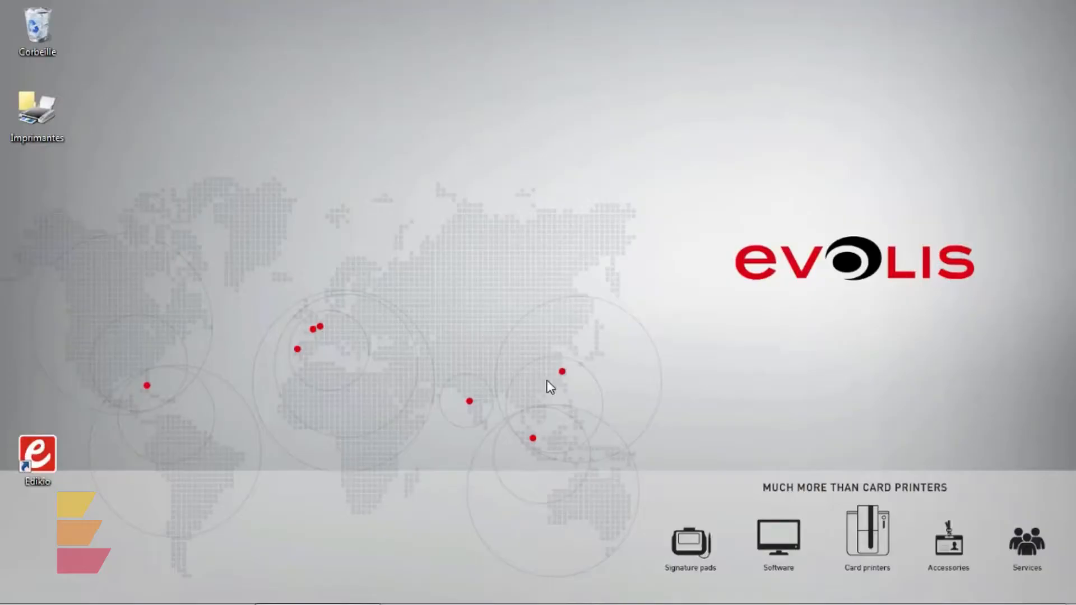
Launch Edikio Professional Edition from its desktop shortcut icon.
left_click(37, 456)
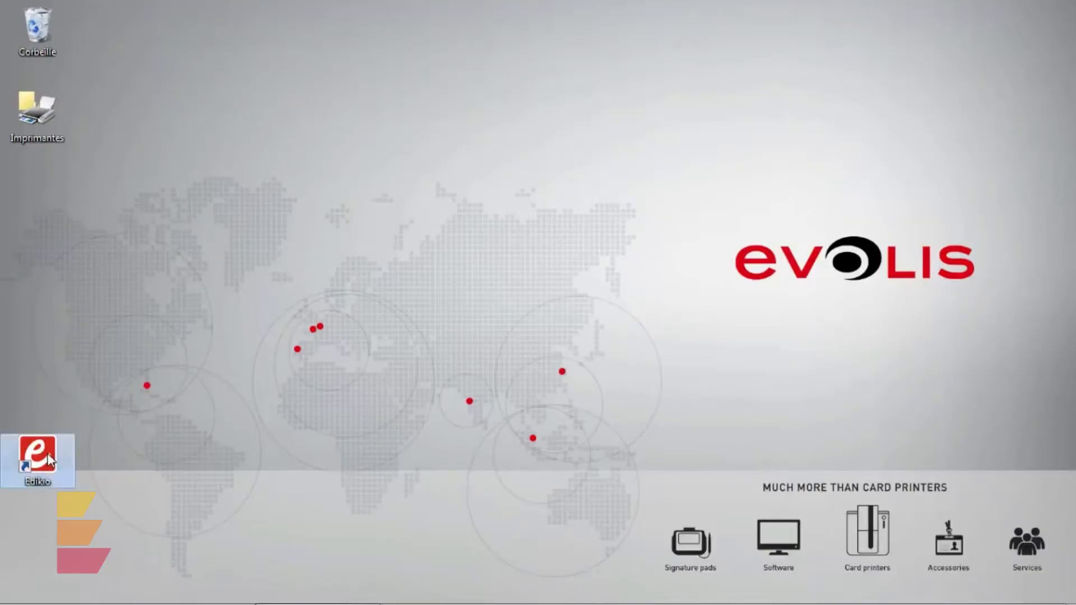
double_click(37, 459)
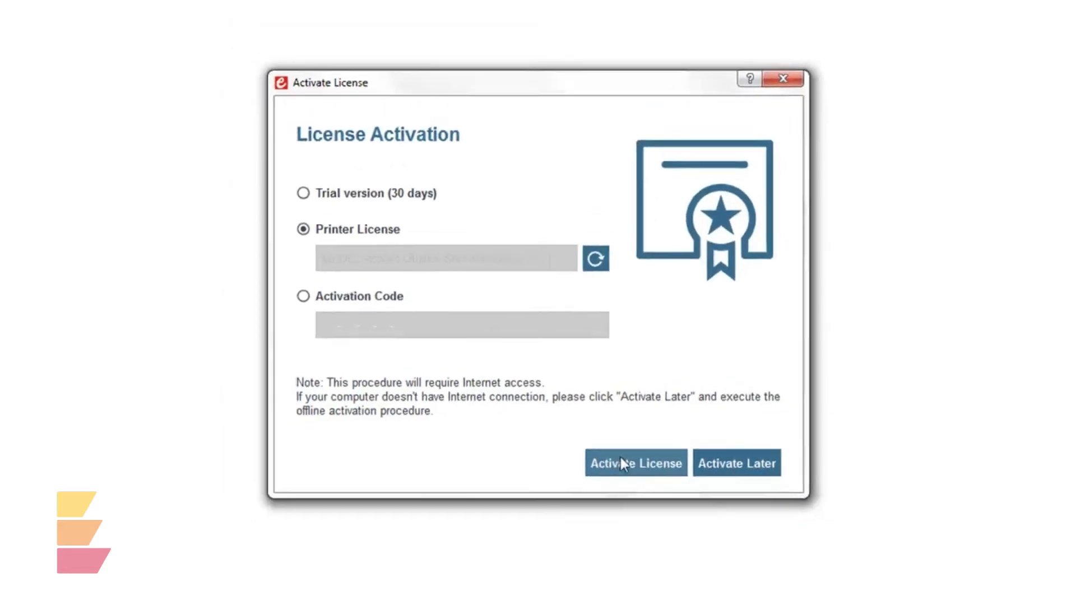
Activate the Printer License, confirm the success message, and pause the Guided Tour video.
left_click(634, 462)
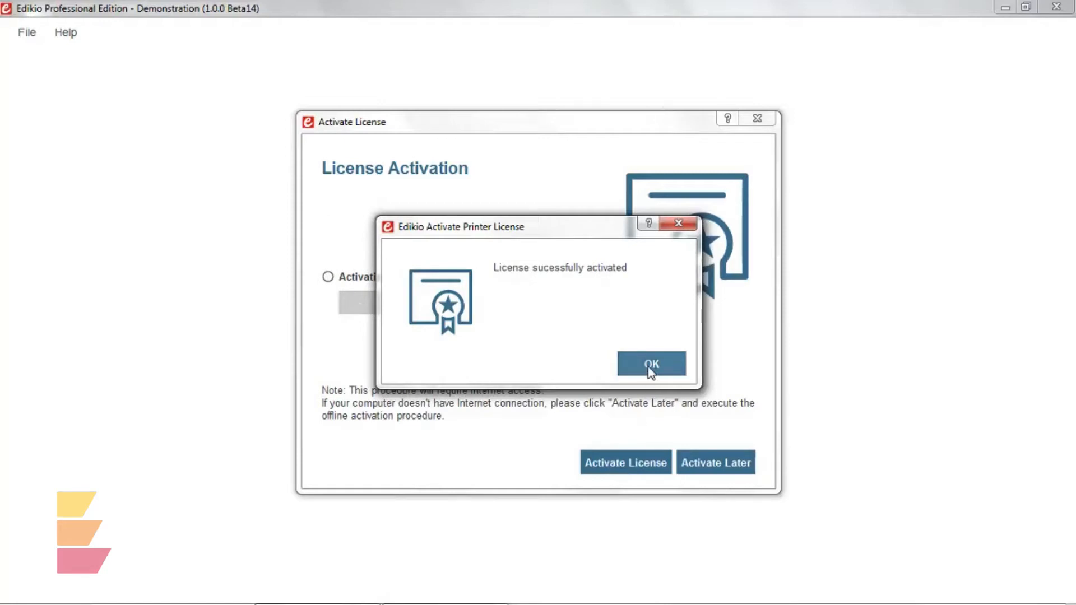
left_click(651, 364)
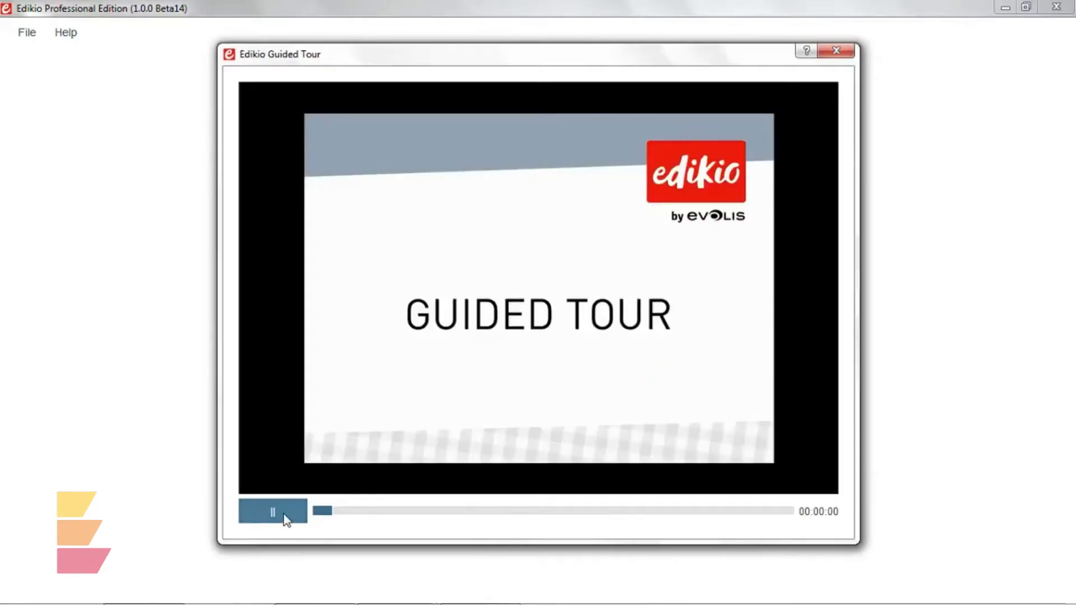
left_click(272, 511)
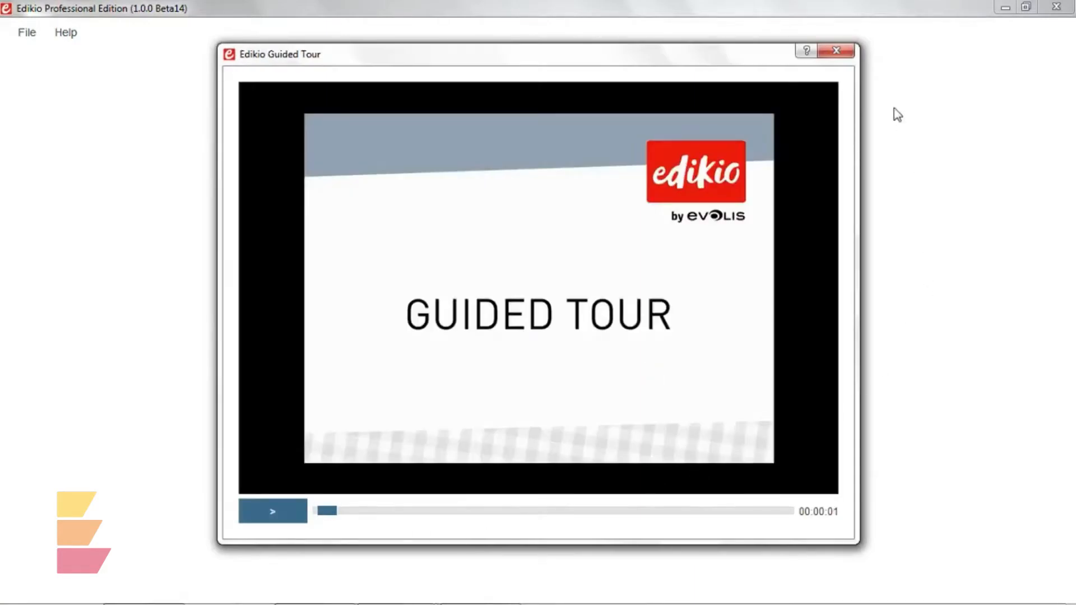
mouse_move(867, 68)
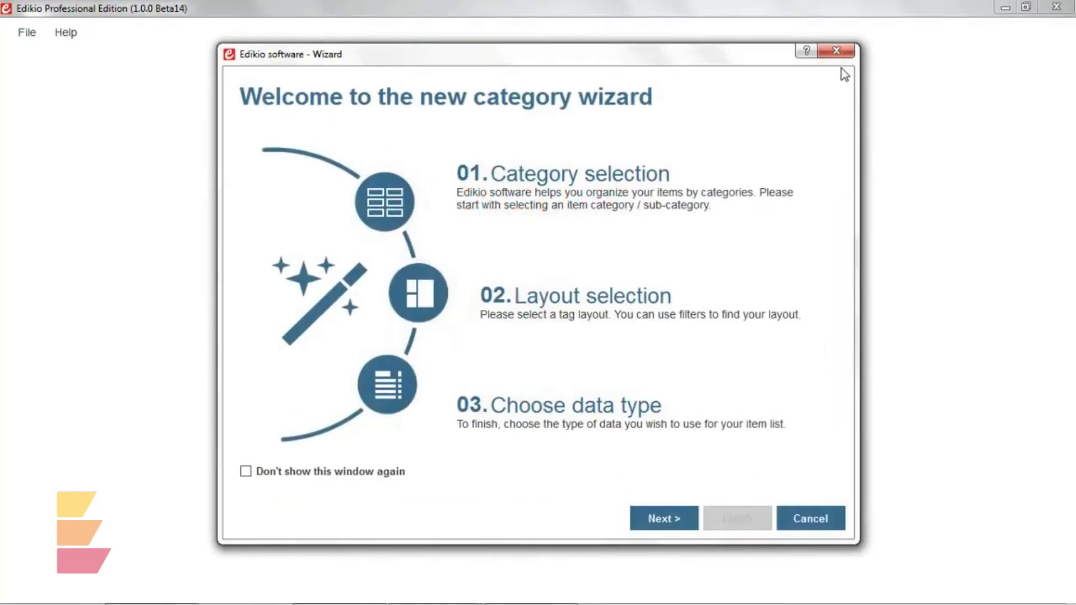
mouse_move(840, 160)
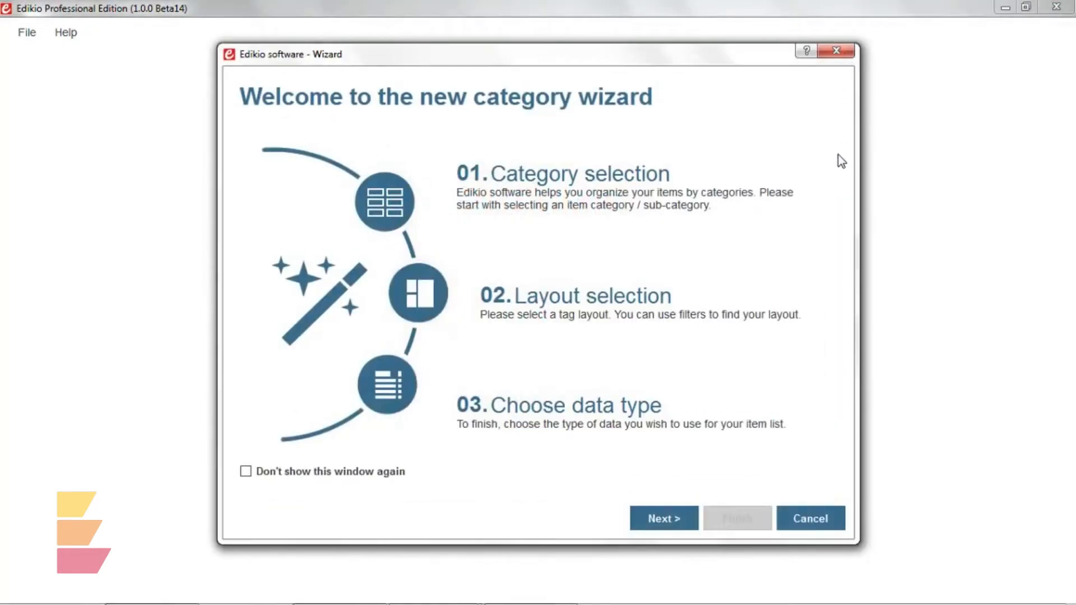
mouse_move(834, 181)
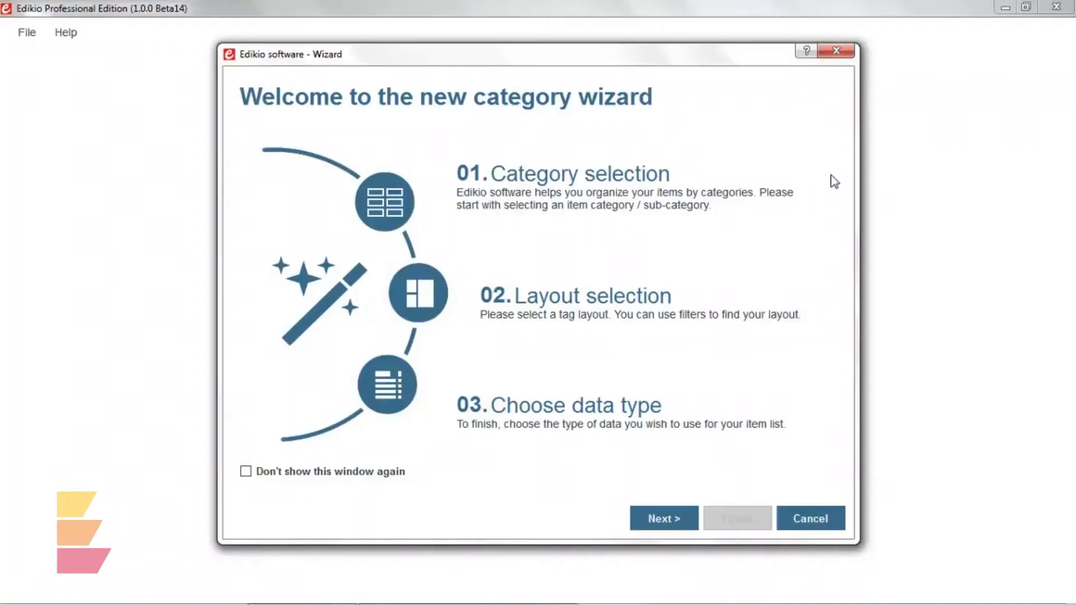
mouse_move(822, 229)
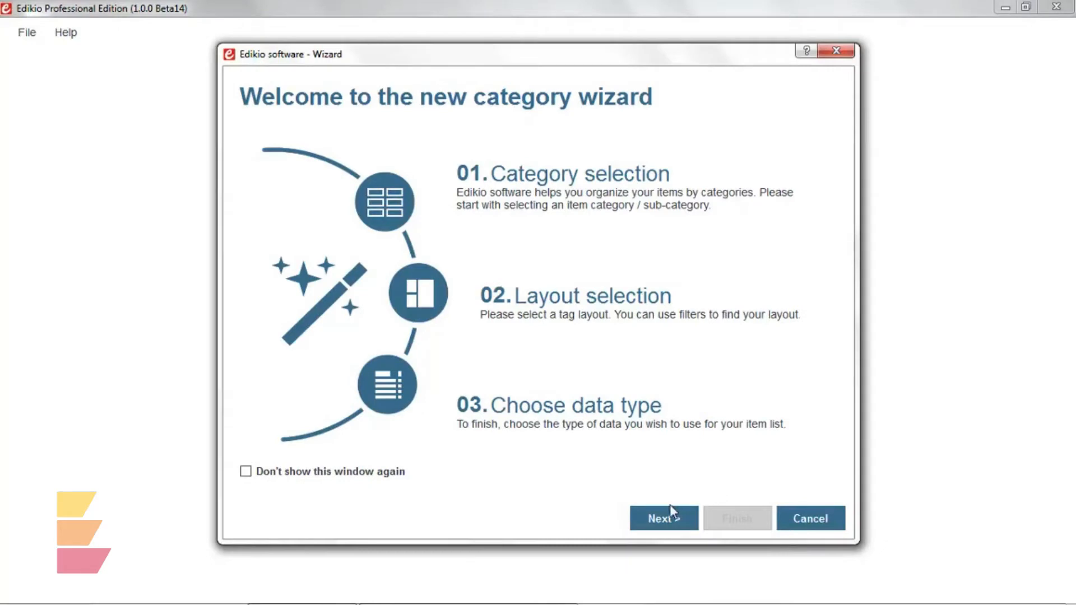
mouse_move(699, 480)
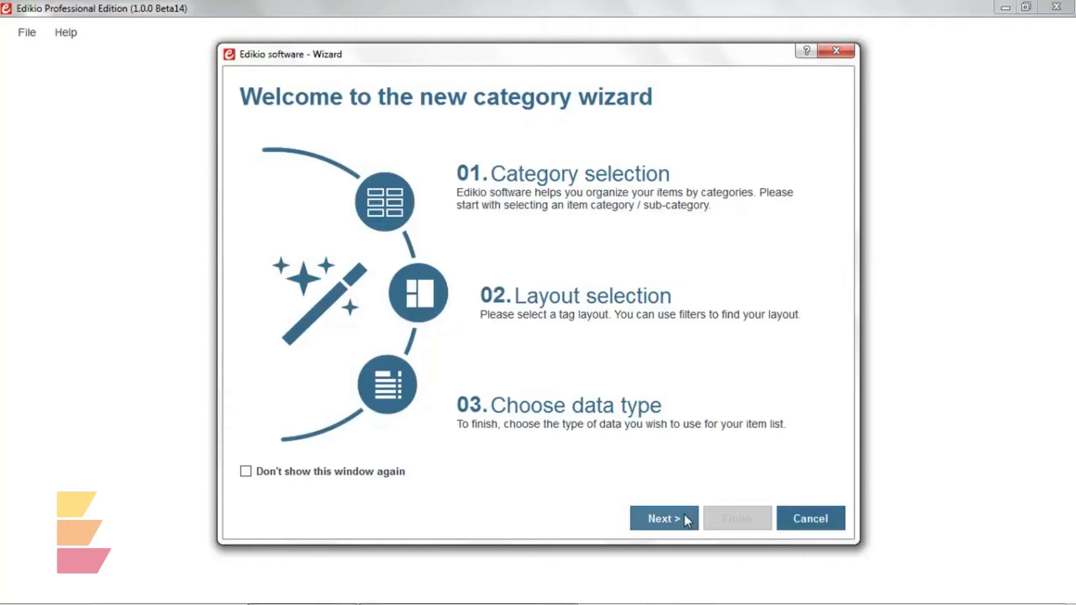
Pick CHEESEMONGERS as the category in the new category wizard and advance to layouts.
left_click(662, 518)
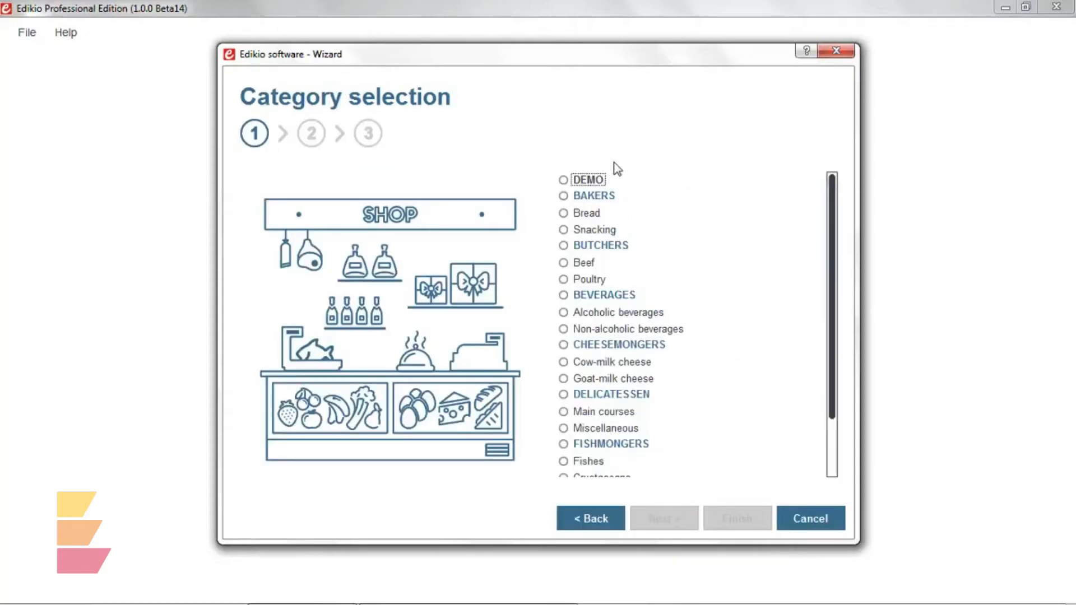
left_click(563, 344)
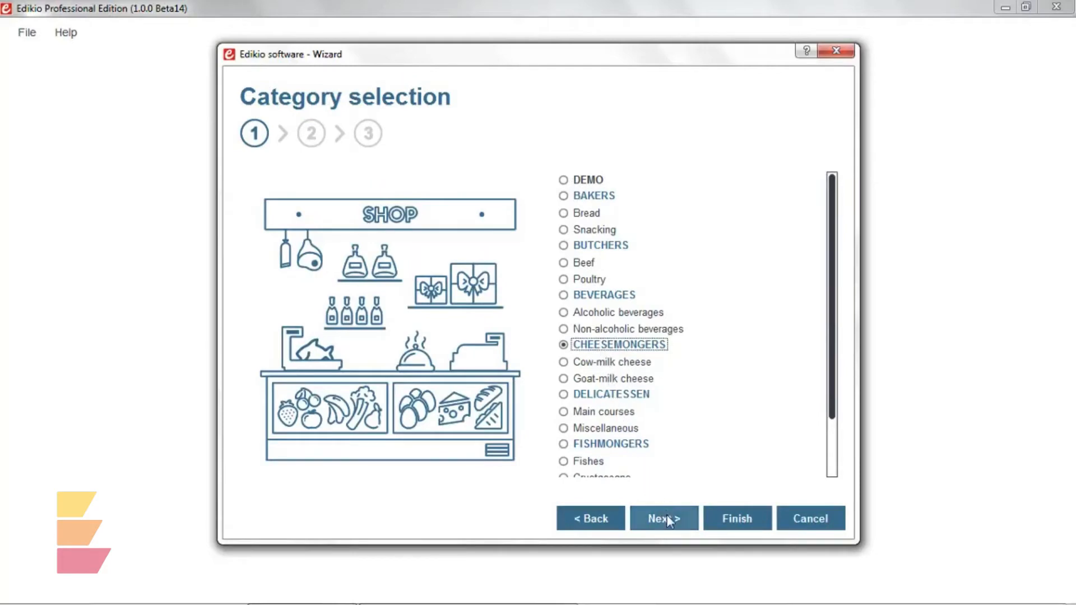
left_click(663, 518)
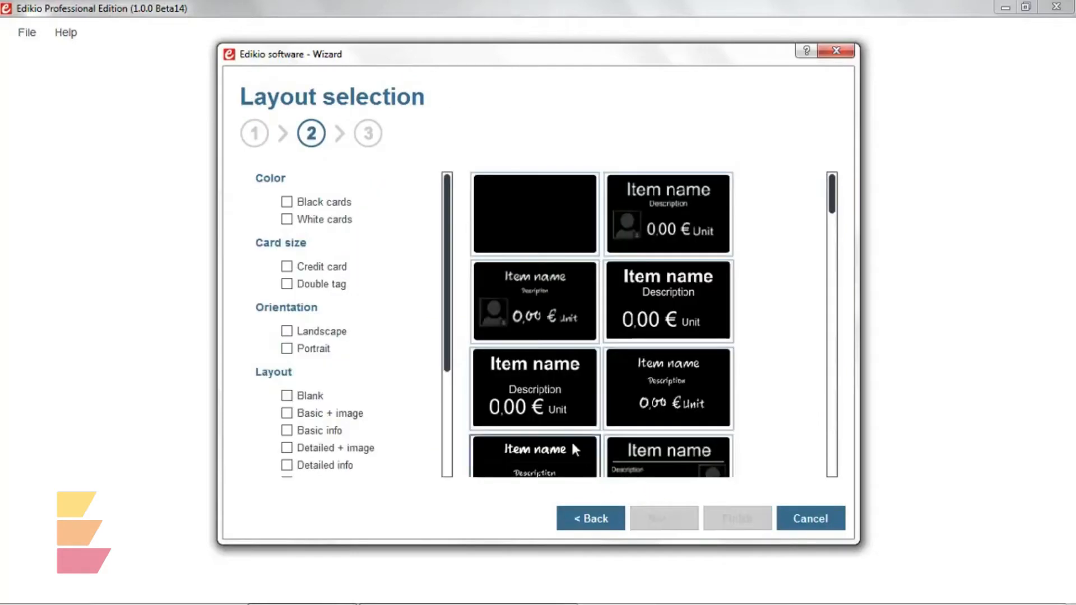
Filter layouts to Black cards and Basic + image, choosing the first thumbnail.
left_click(666, 300)
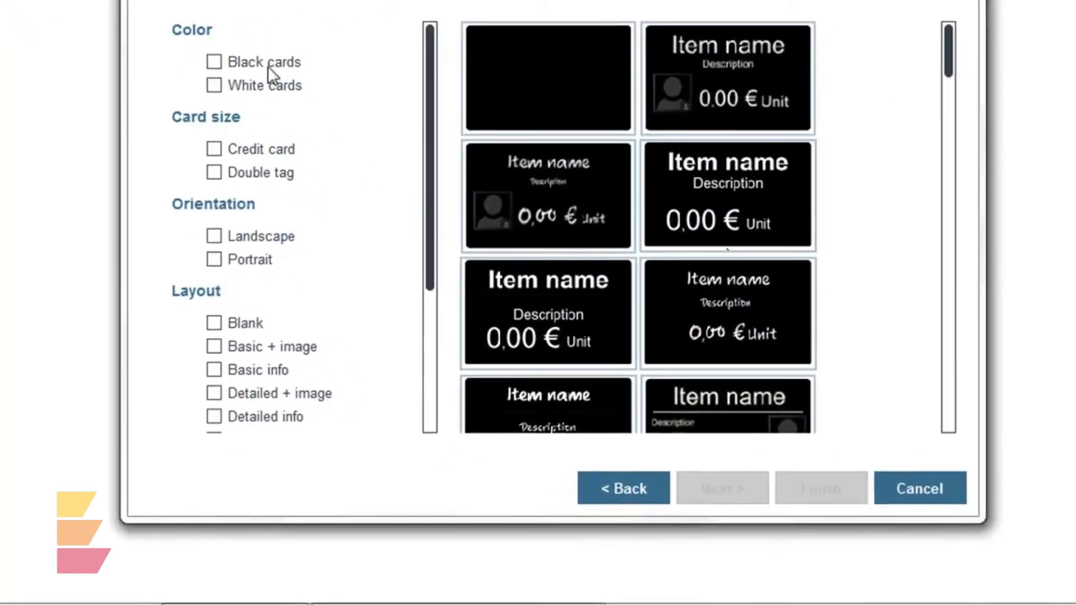
left_click(213, 62)
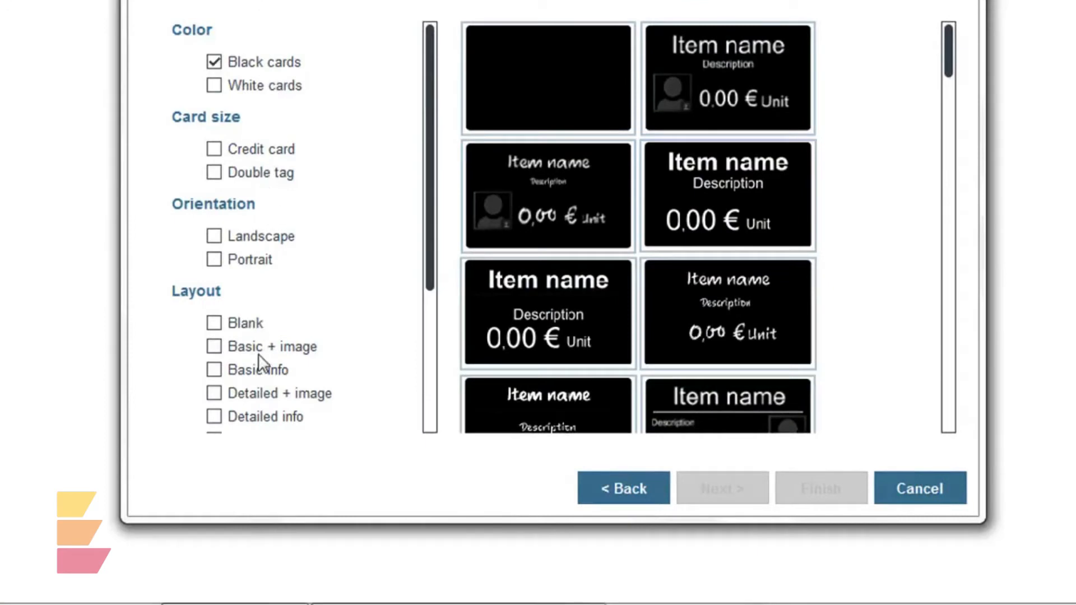
left_click(213, 347)
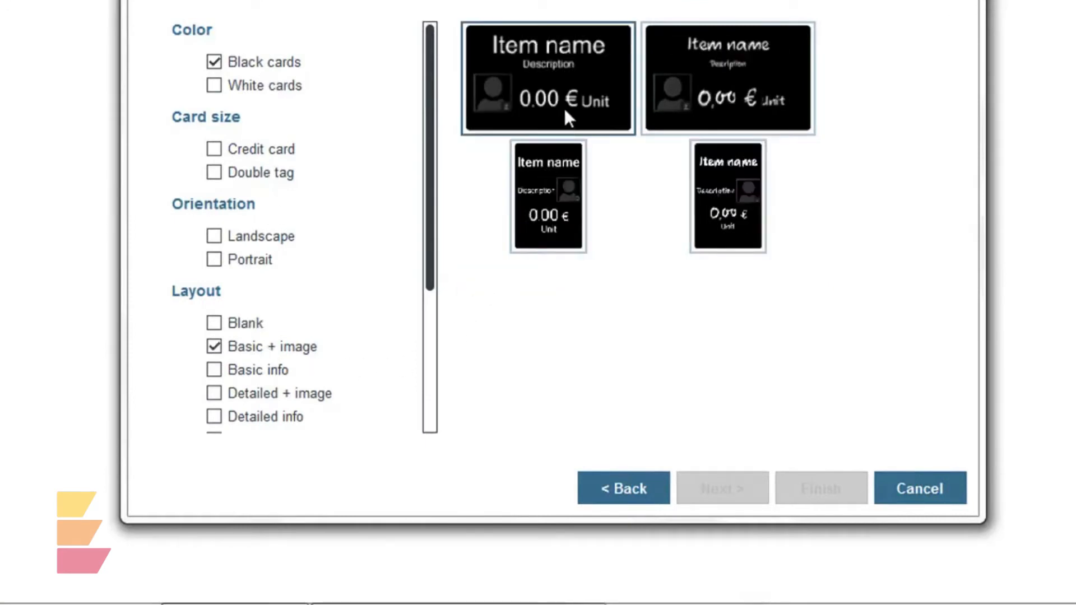
left_click(548, 79)
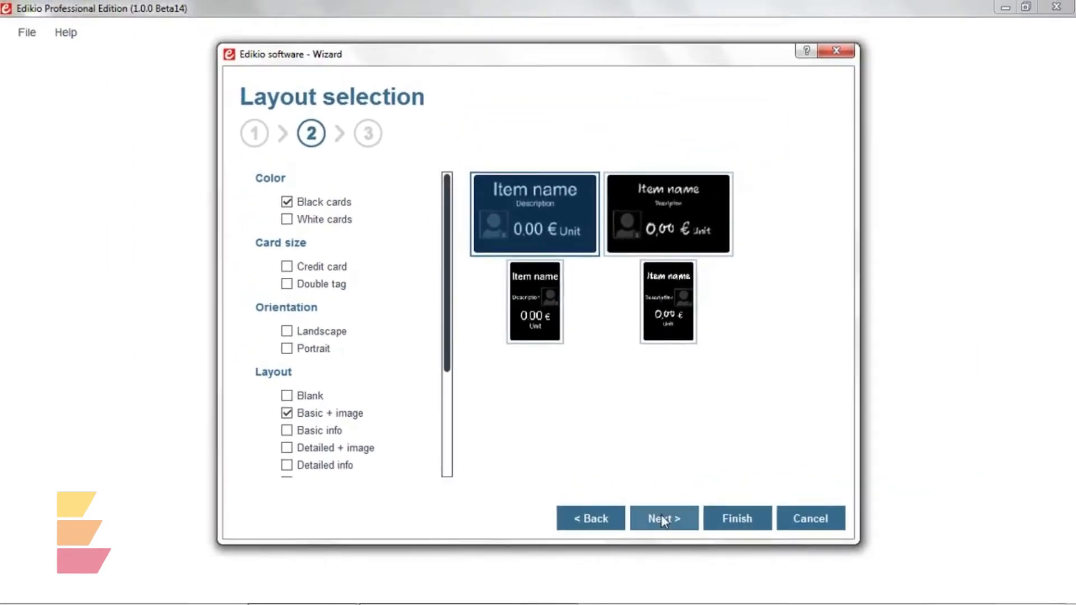
left_click(663, 517)
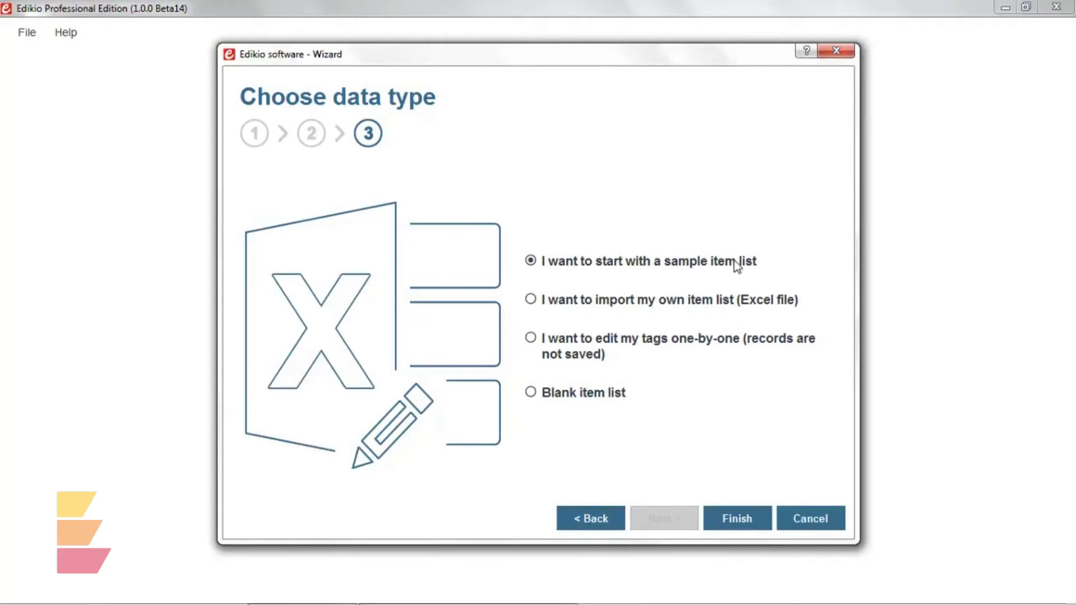
mouse_move(670, 497)
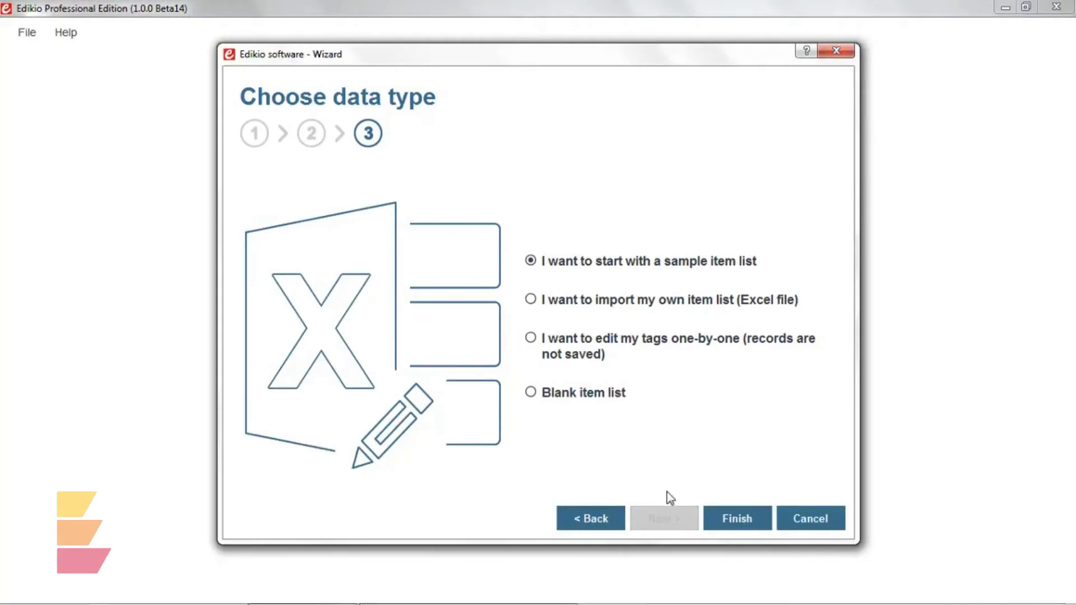
Finish the wizard, keeping 'I want to start with a sample item list' selected.
left_click(736, 517)
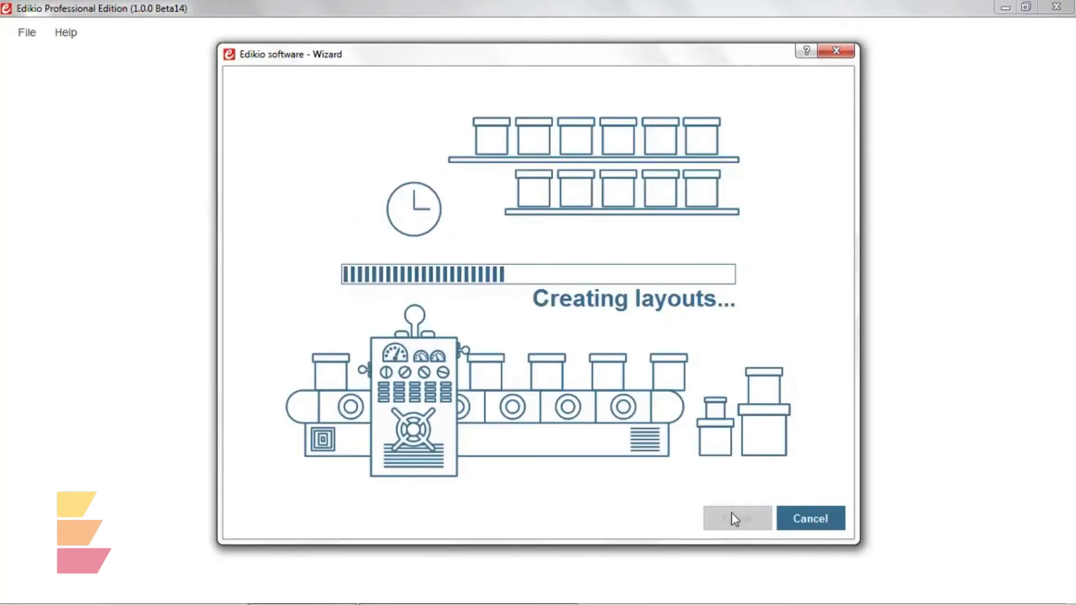
left_click(736, 518)
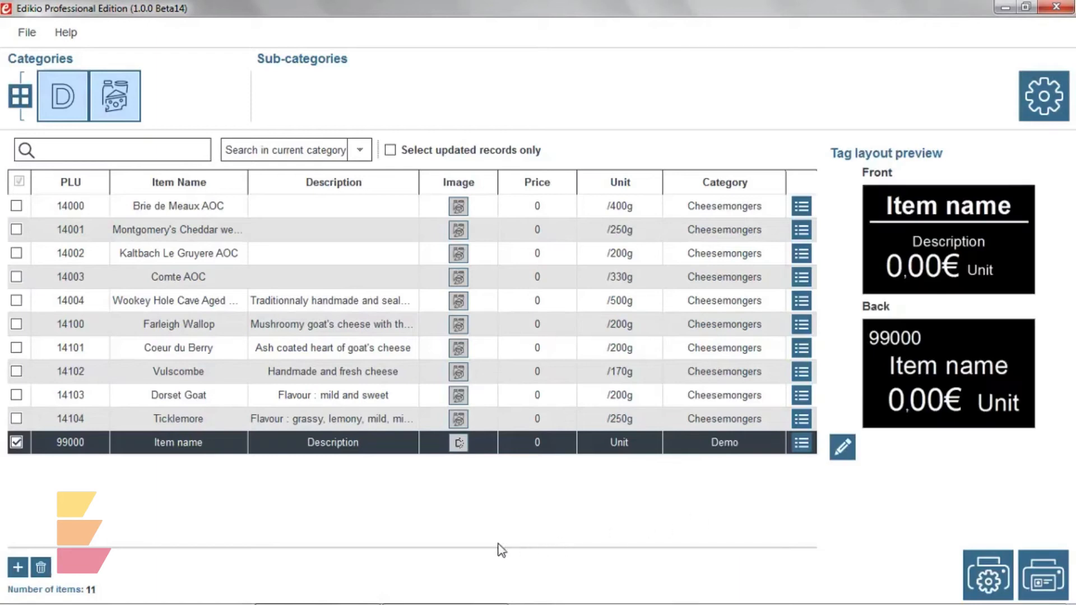
mouse_move(460, 554)
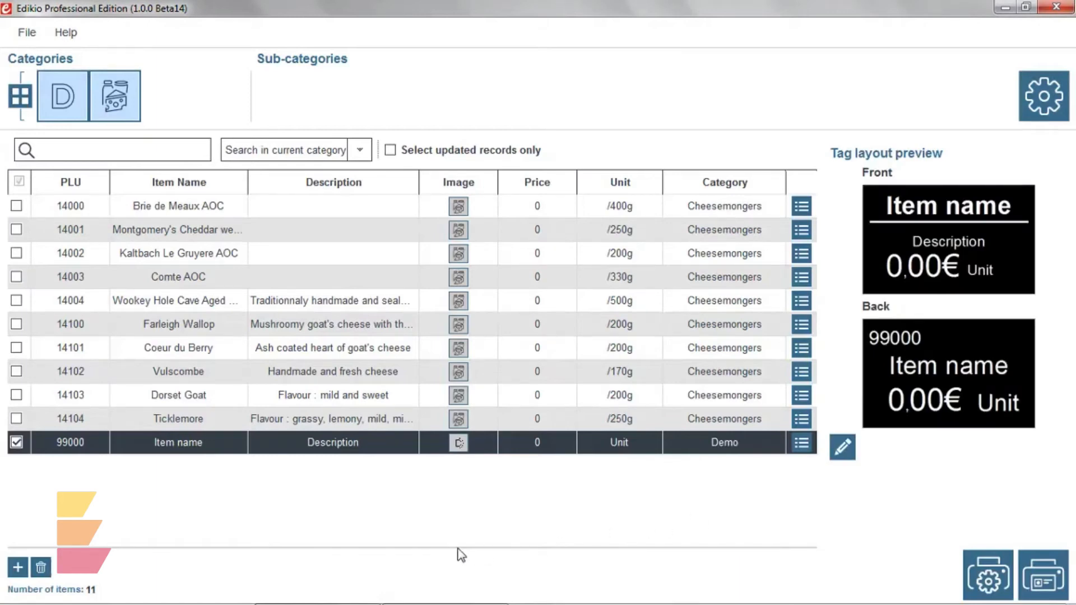
mouse_move(180, 425)
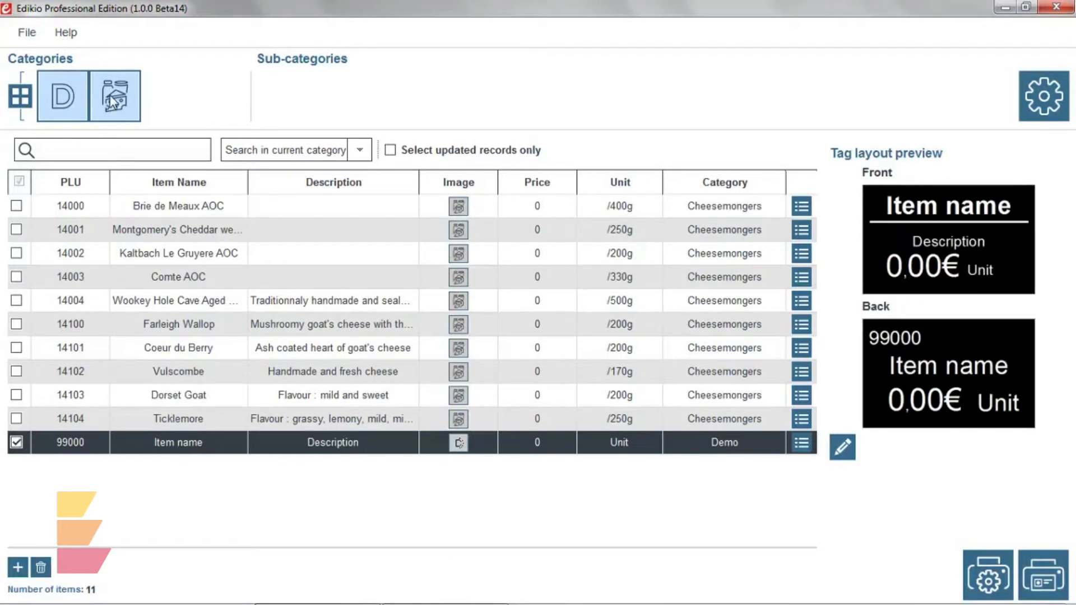
Open the Cheesemongers category from the Categories bar.
left_click(114, 95)
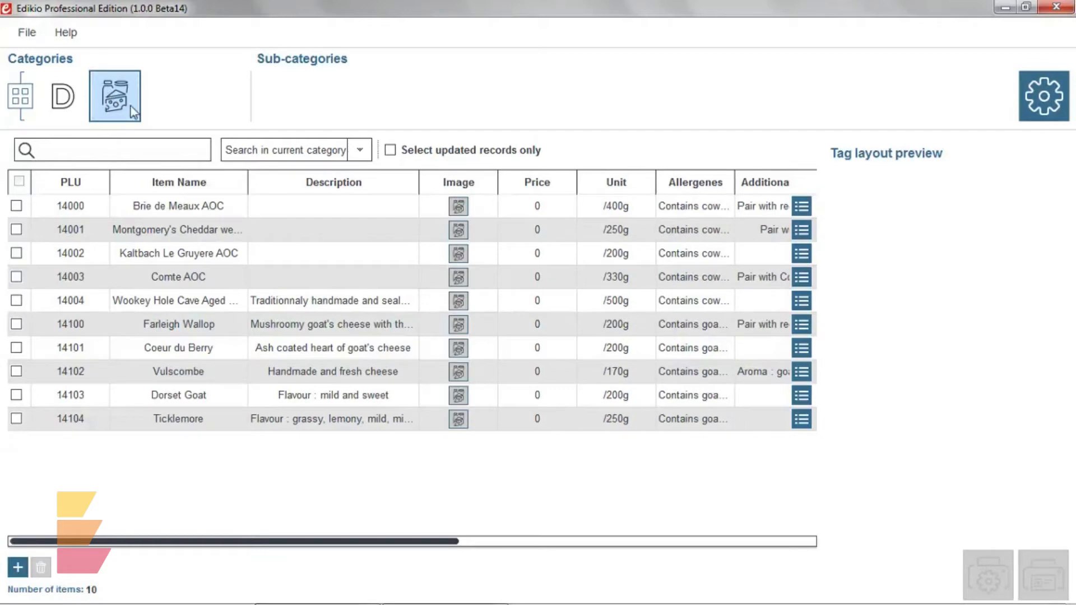
Set Coeur du Berry's description to 'Goat cheese' and its price to 4,50.
left_click(178, 347)
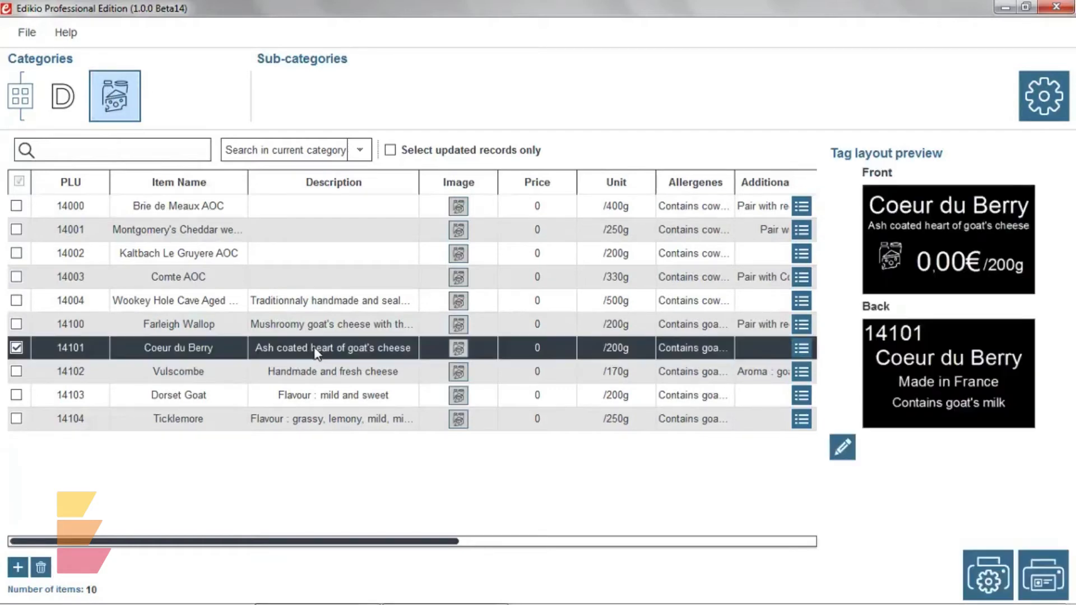
double_click(332, 348)
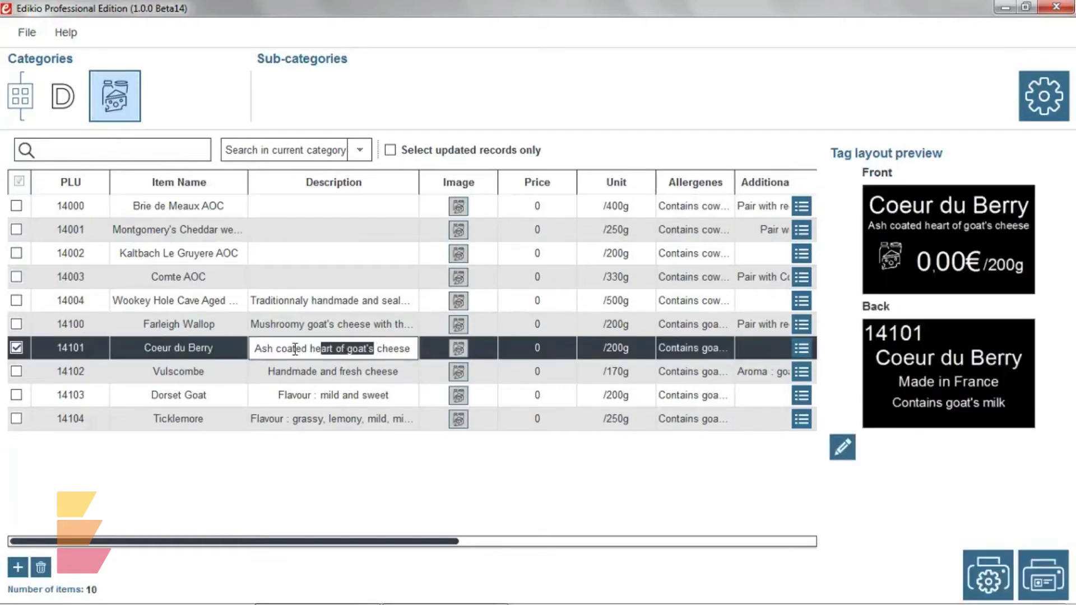
type("Goat cheese")
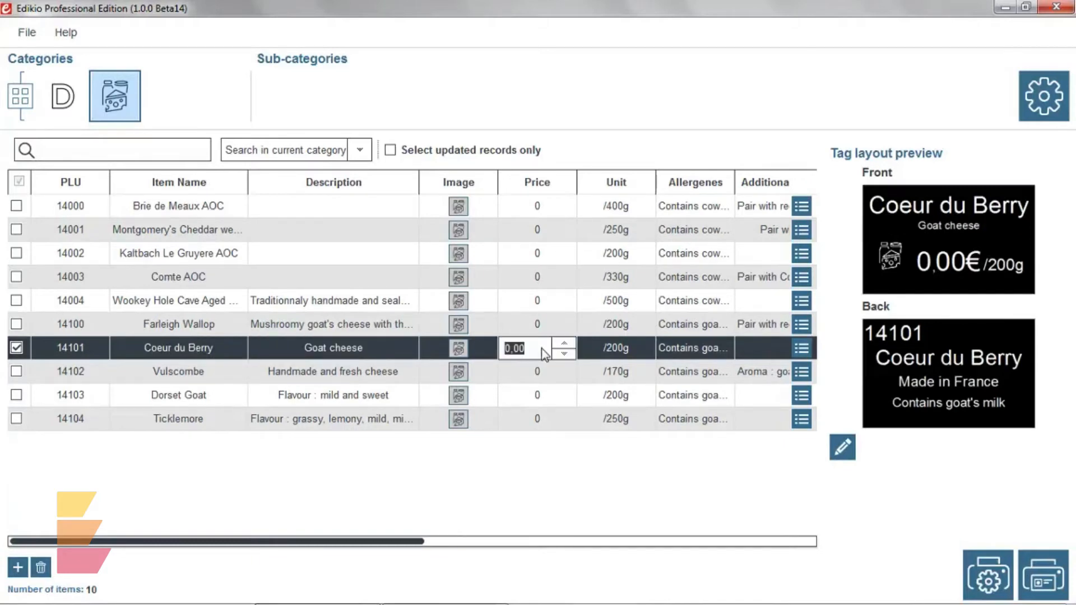
type("4,50")
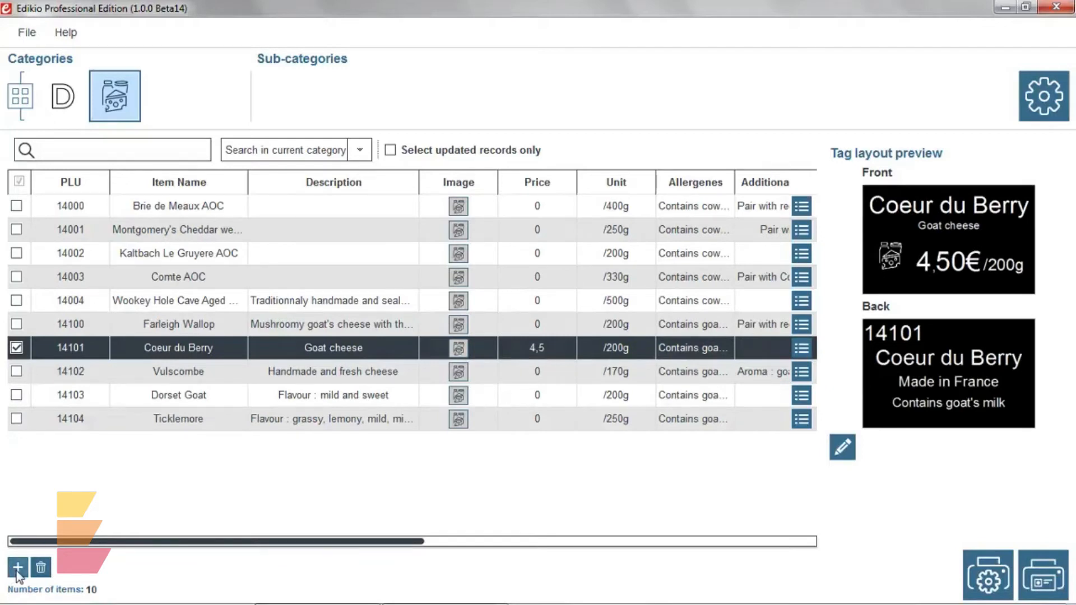
mouse_move(40, 568)
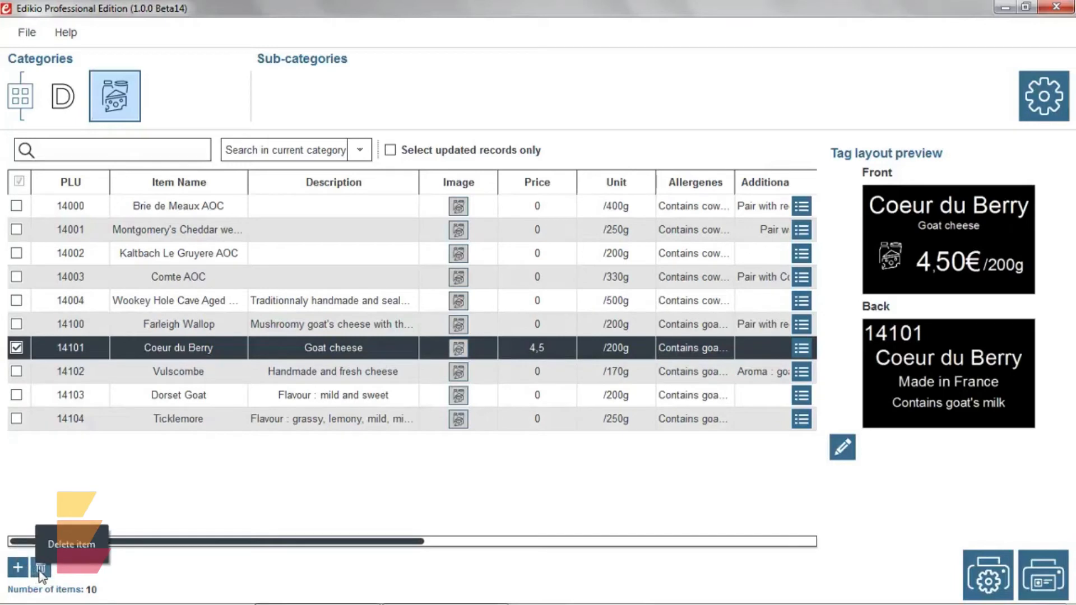
mouse_move(158, 599)
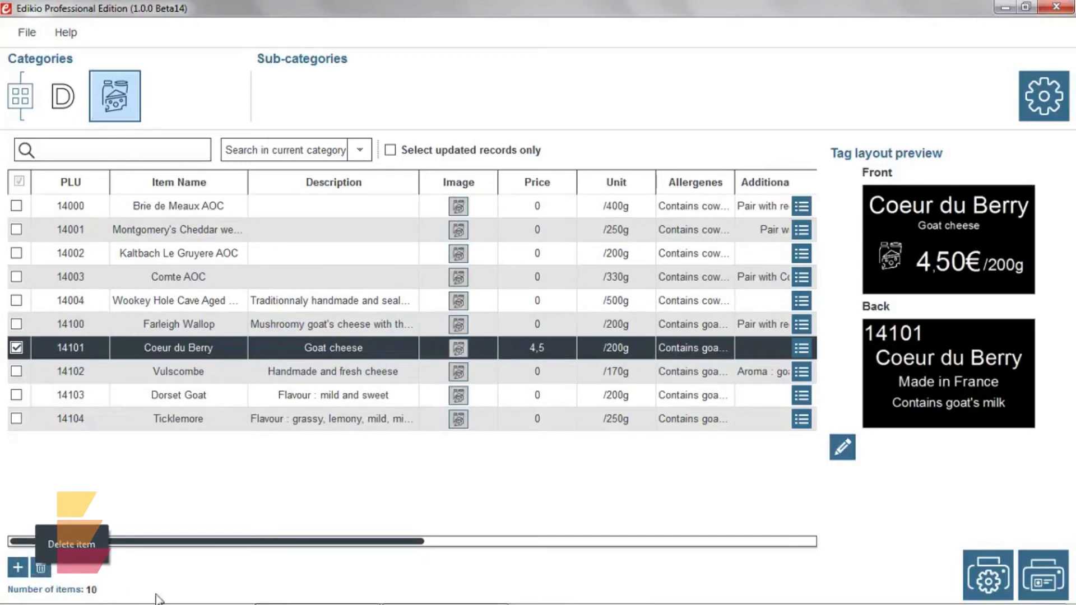
mouse_move(843, 183)
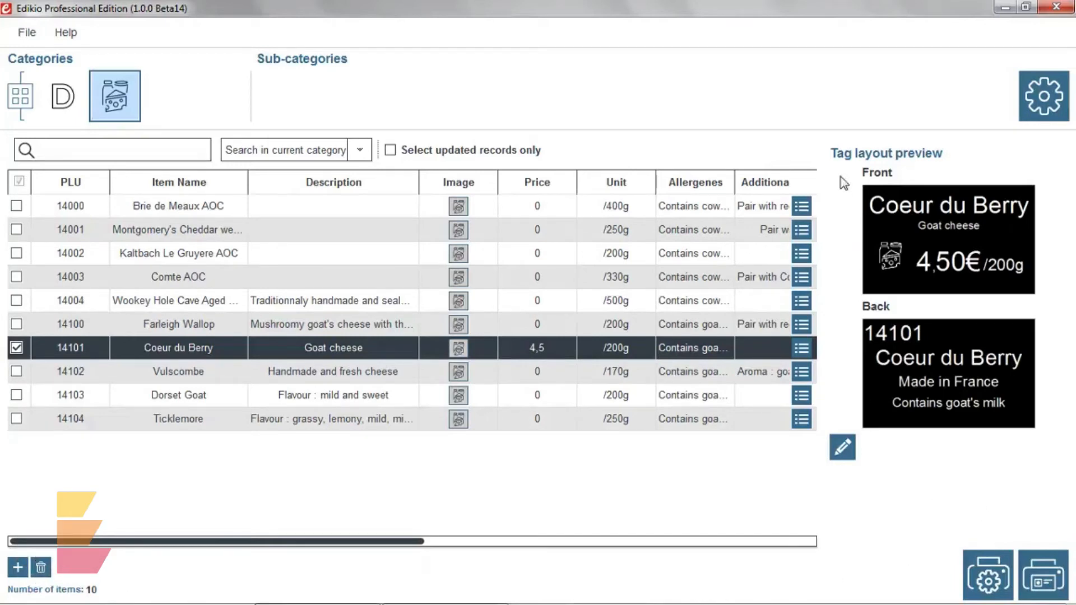
mouse_move(907, 491)
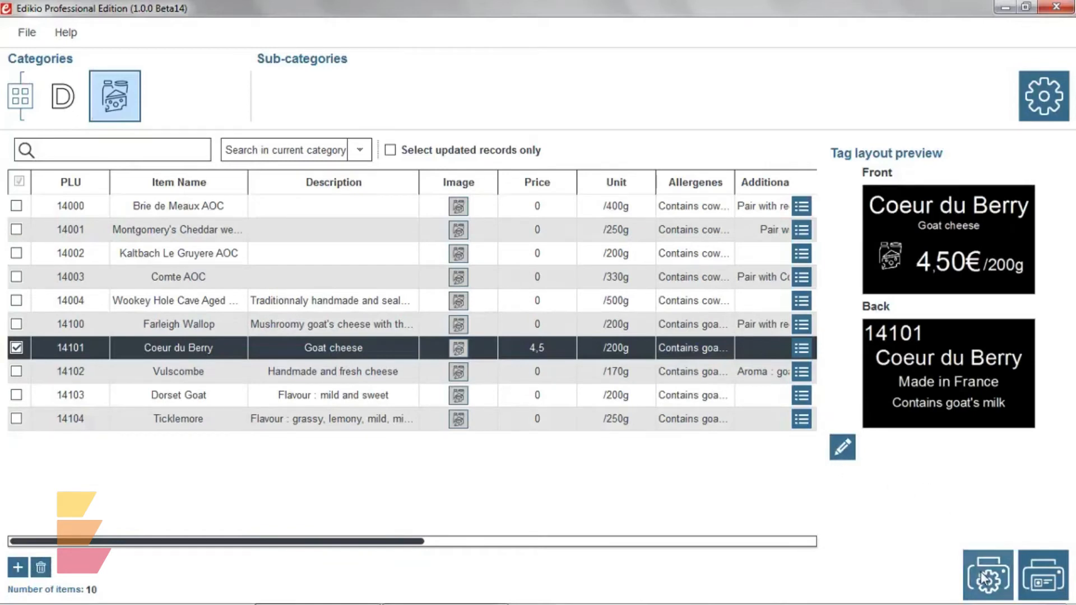
Print the Coeur du Berry tag on Edikio Duplex, then open category settings.
left_click(986, 575)
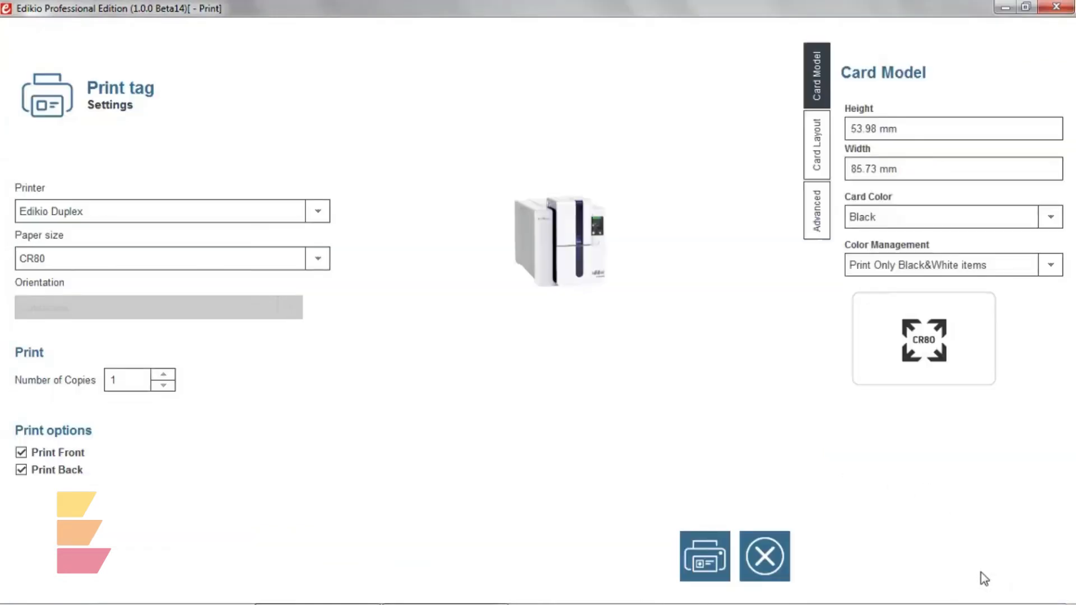
mouse_move(368, 294)
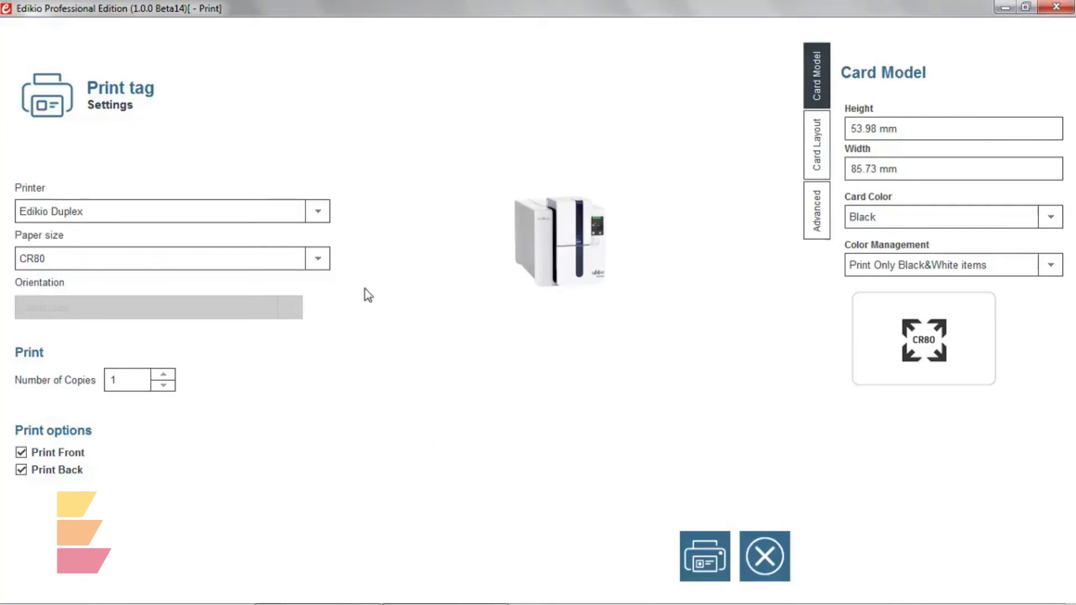
left_click(316, 210)
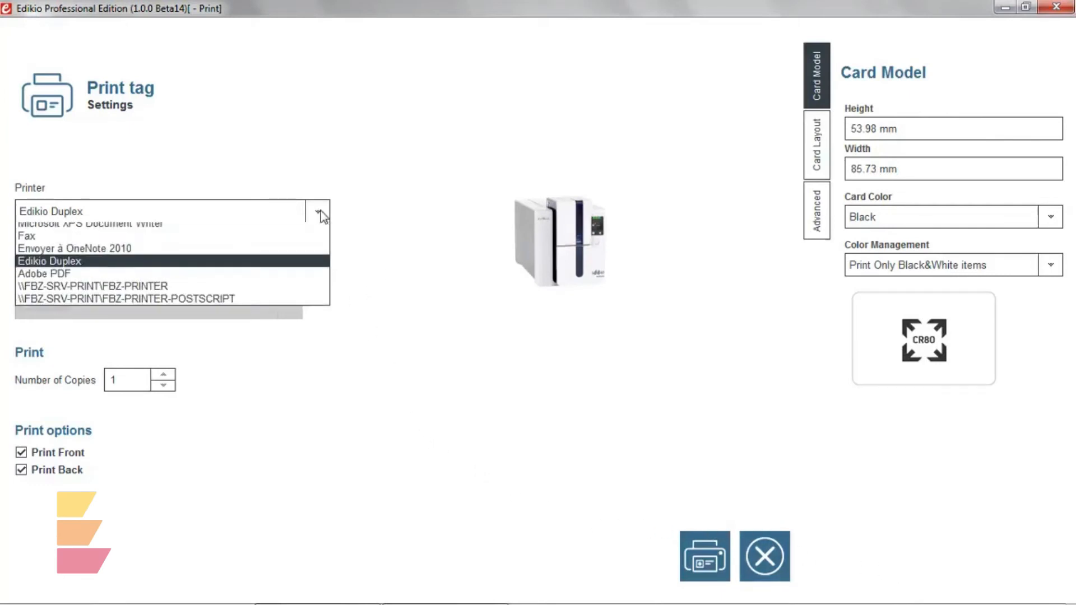
left_click(48, 260)
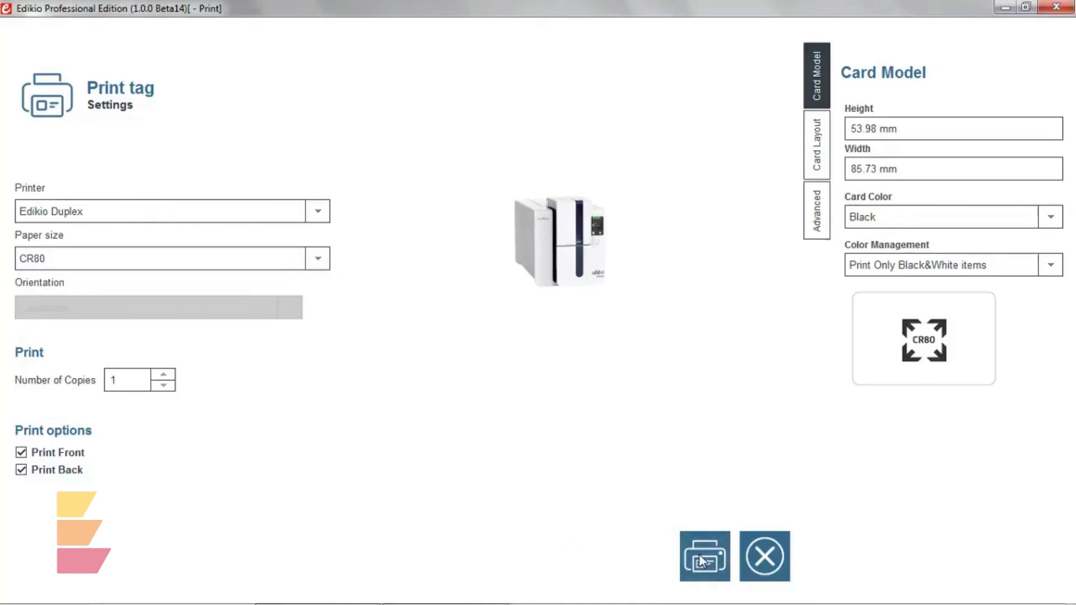
left_click(763, 557)
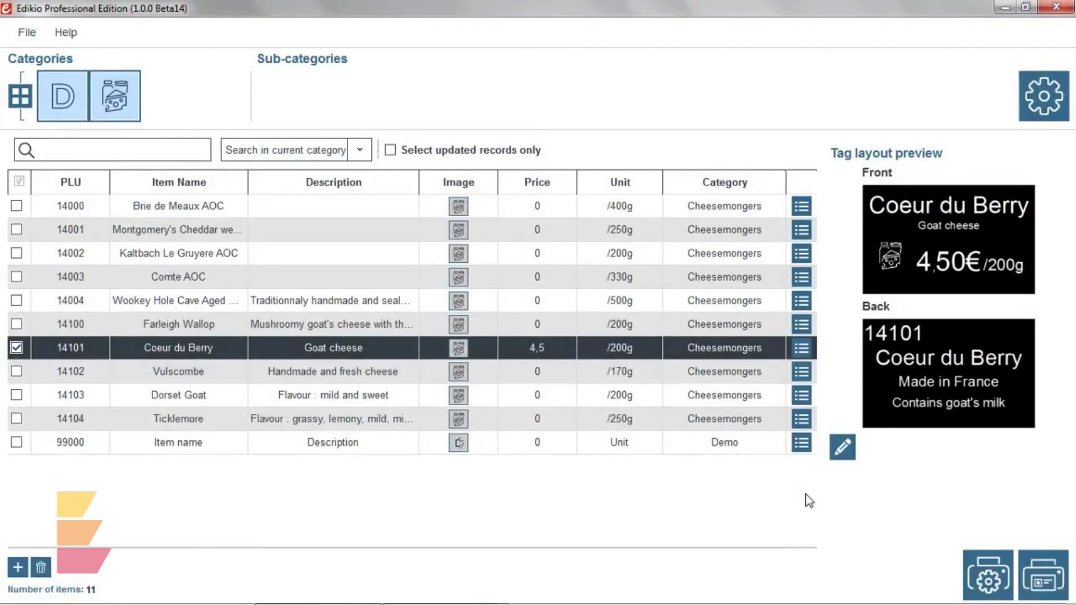
mouse_move(1048, 140)
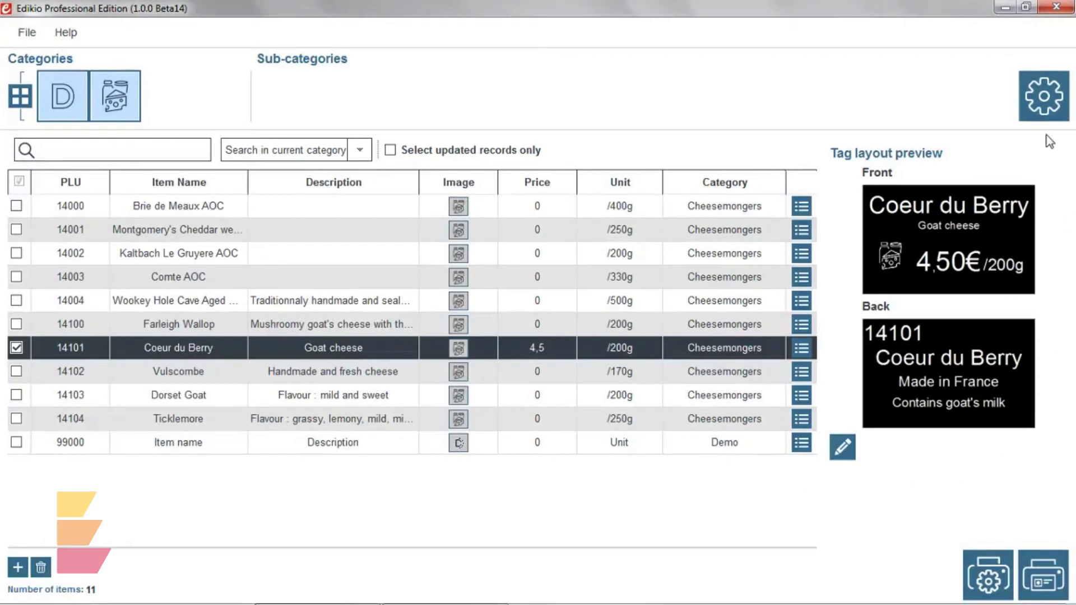
mouse_move(1043, 96)
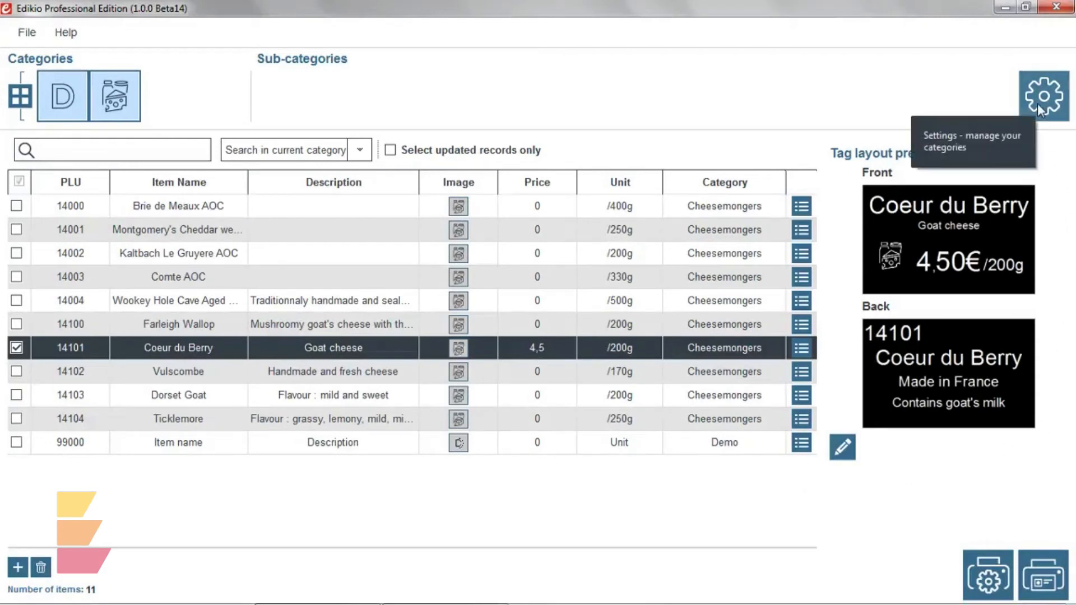
left_click(1042, 95)
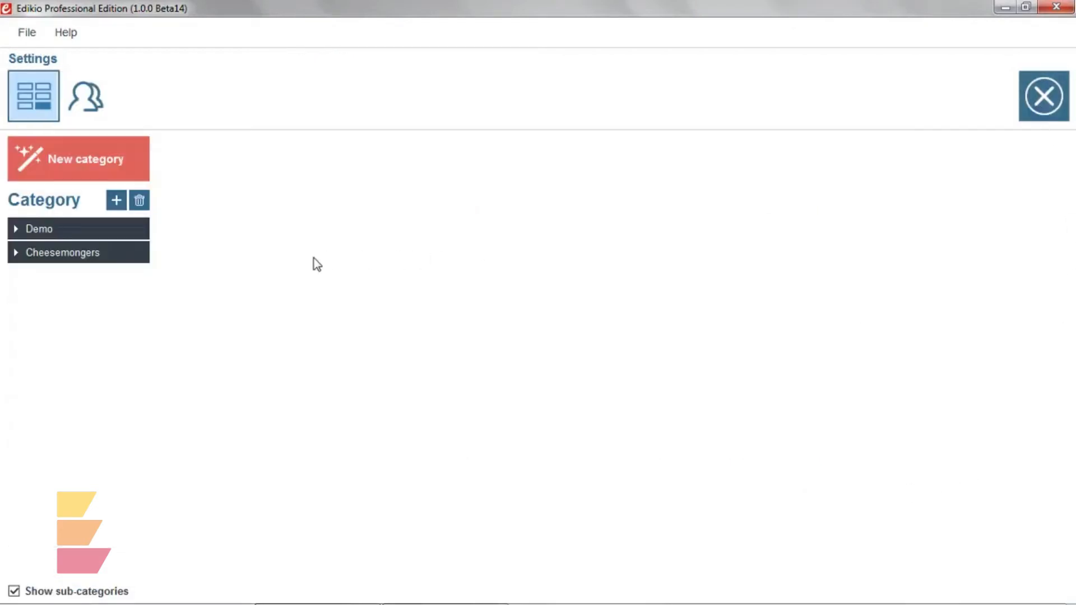
Select Cheesemongers in the Category list and view its tag layouts.
left_click(62, 252)
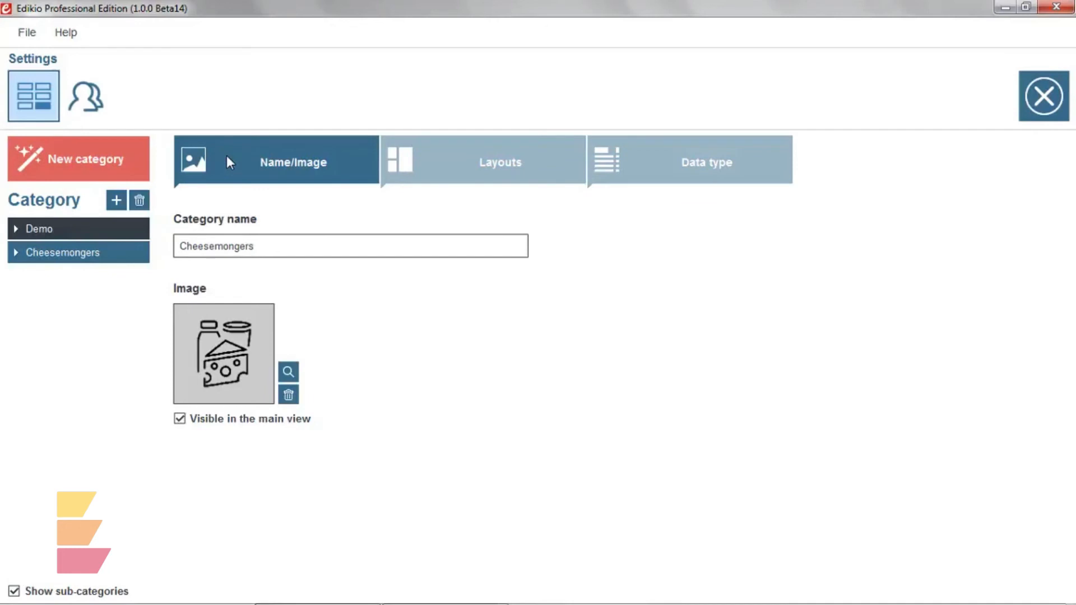
mouse_move(331, 191)
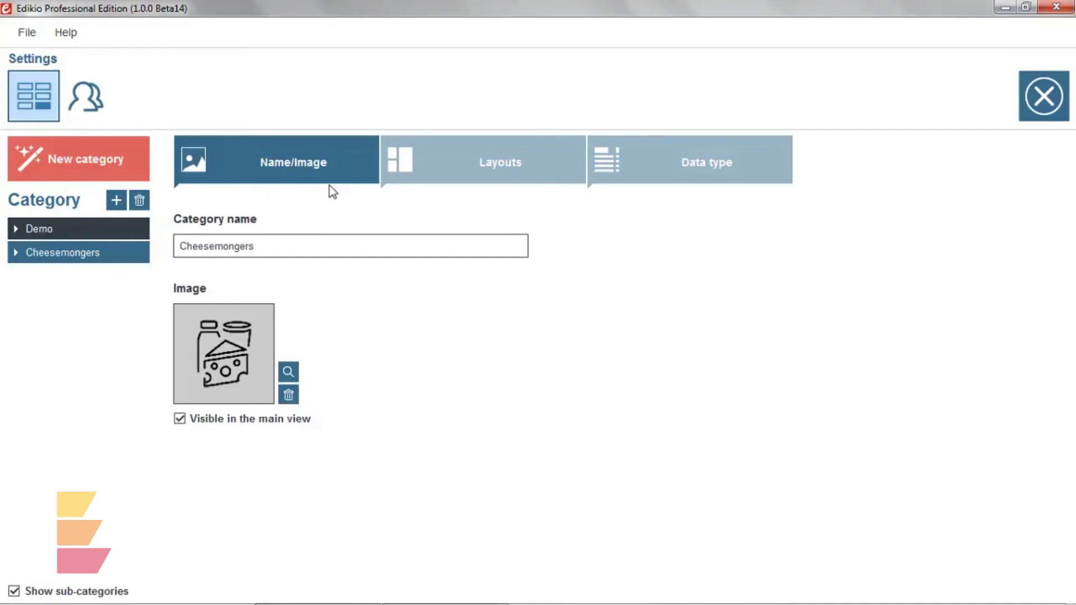
left_click(499, 162)
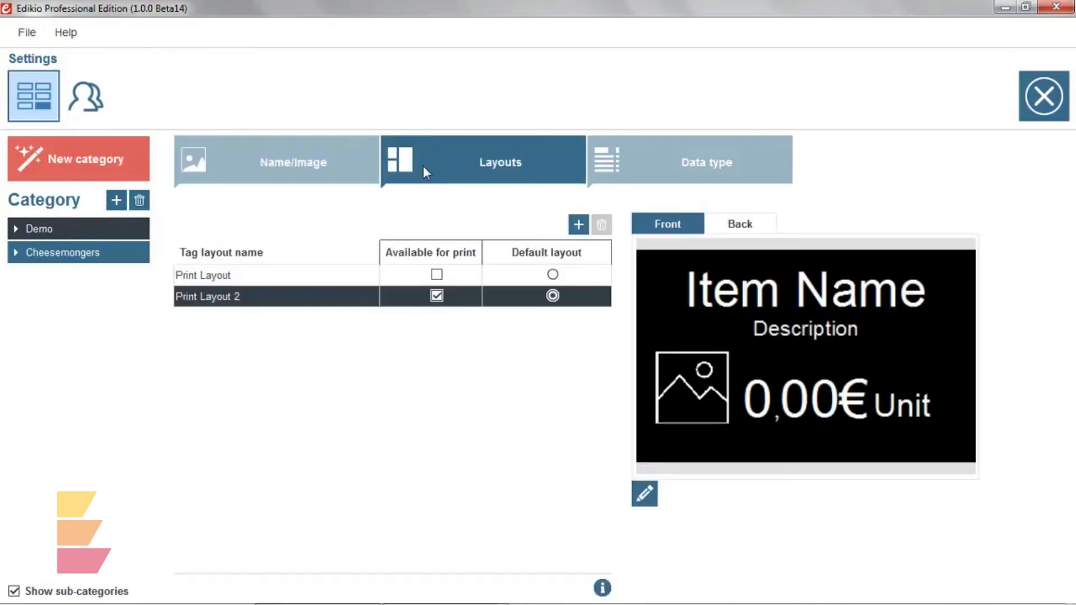
mouse_move(445, 183)
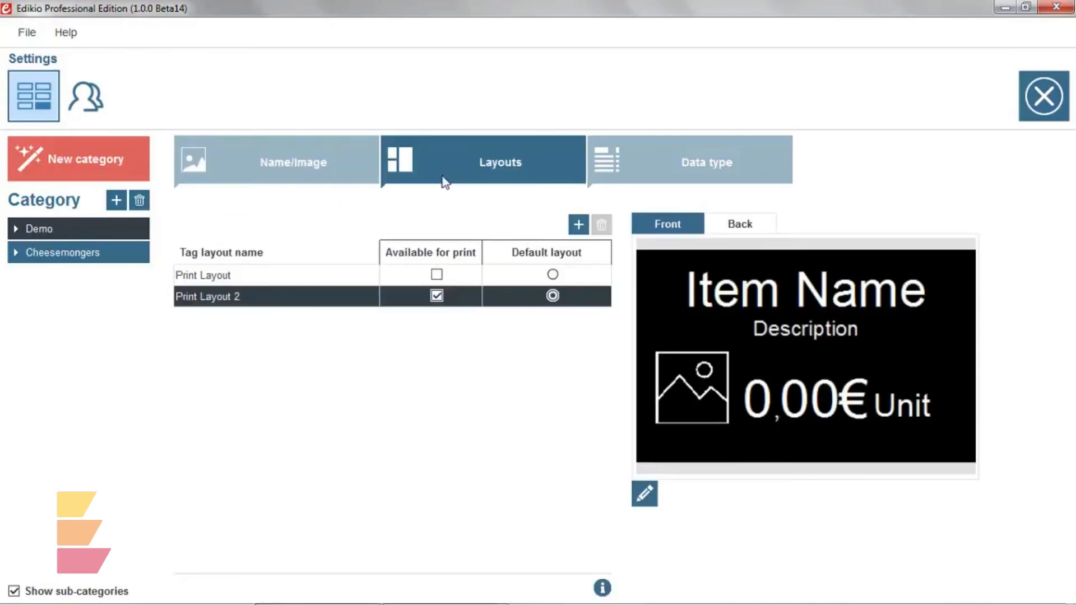
mouse_move(600, 224)
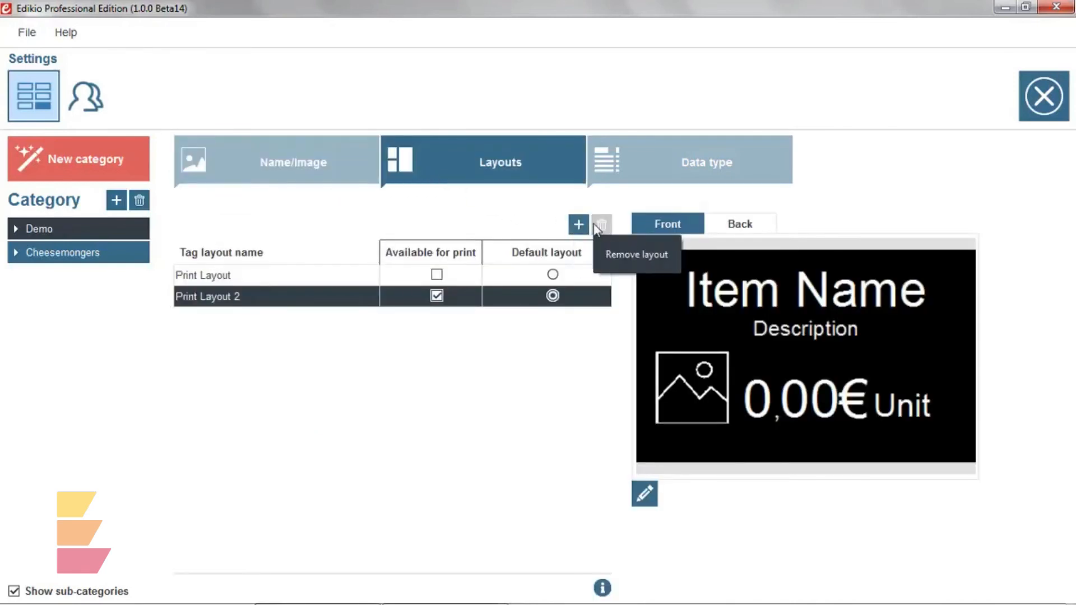
mouse_move(644, 493)
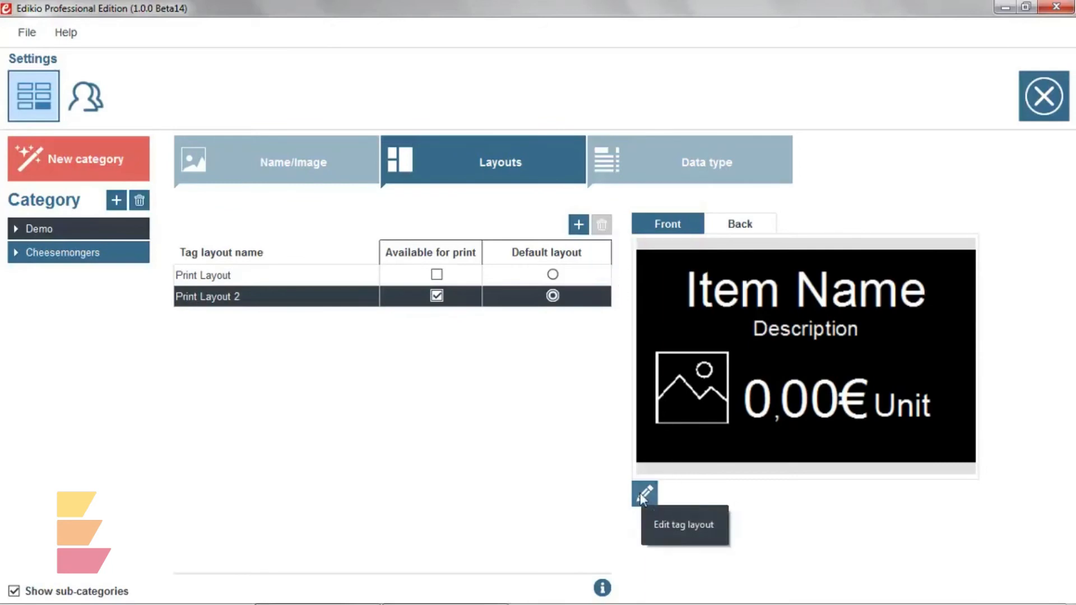
mouse_move(623, 169)
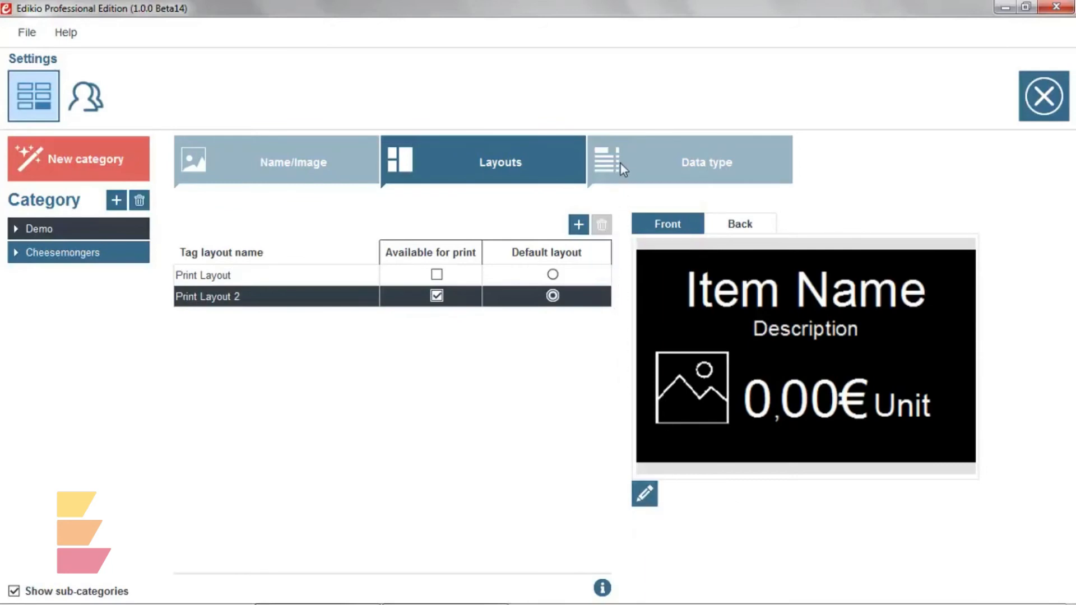
Review Cheesemongers' Data type tab, showing column formats and table visibility.
left_click(689, 161)
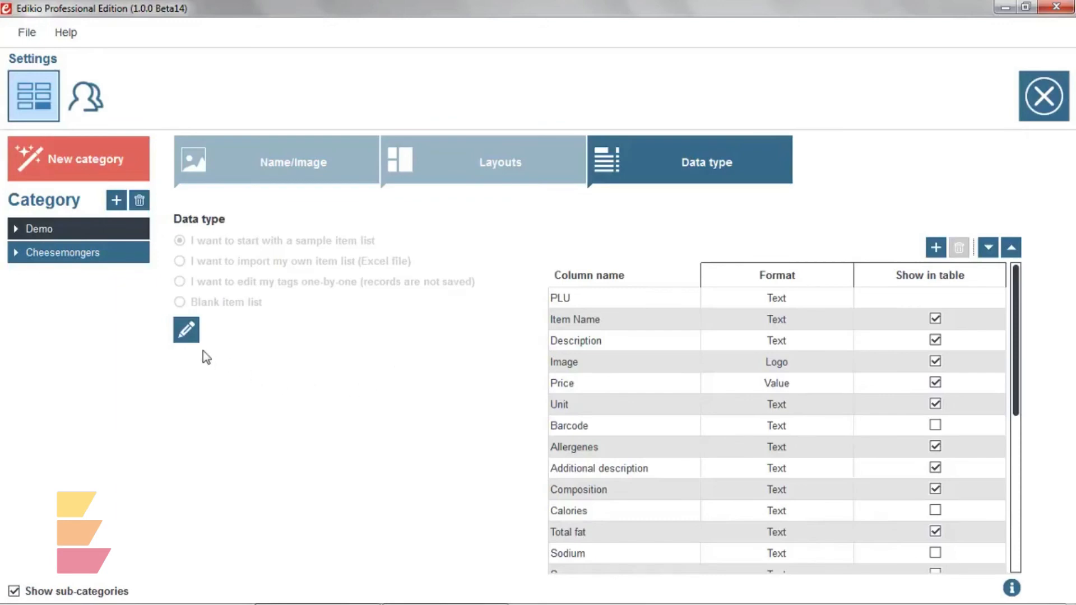
mouse_move(186, 330)
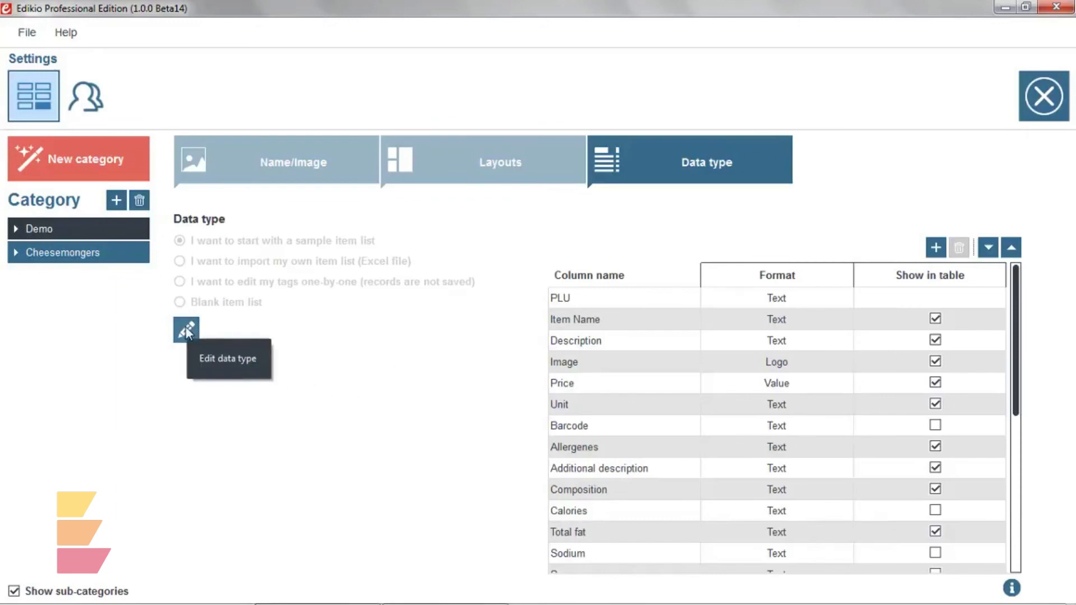
mouse_move(520, 419)
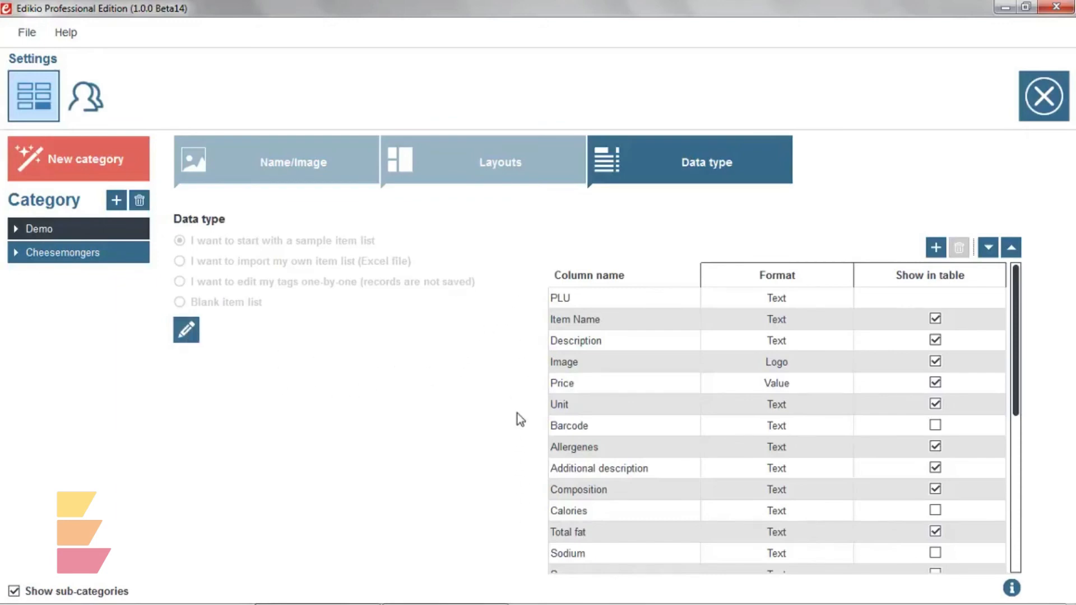
mouse_move(532, 563)
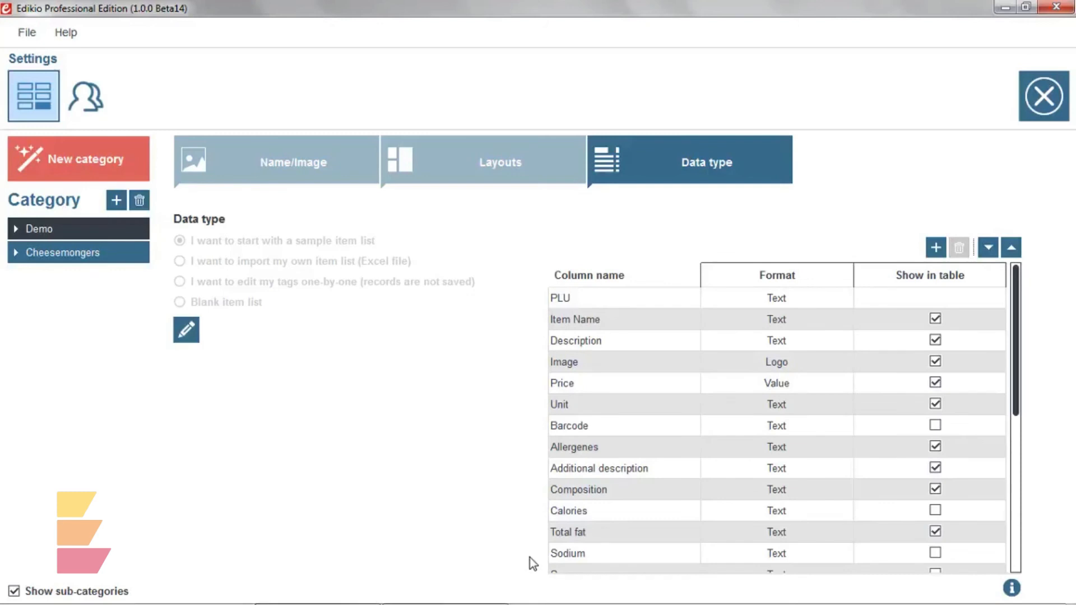
mouse_move(313, 505)
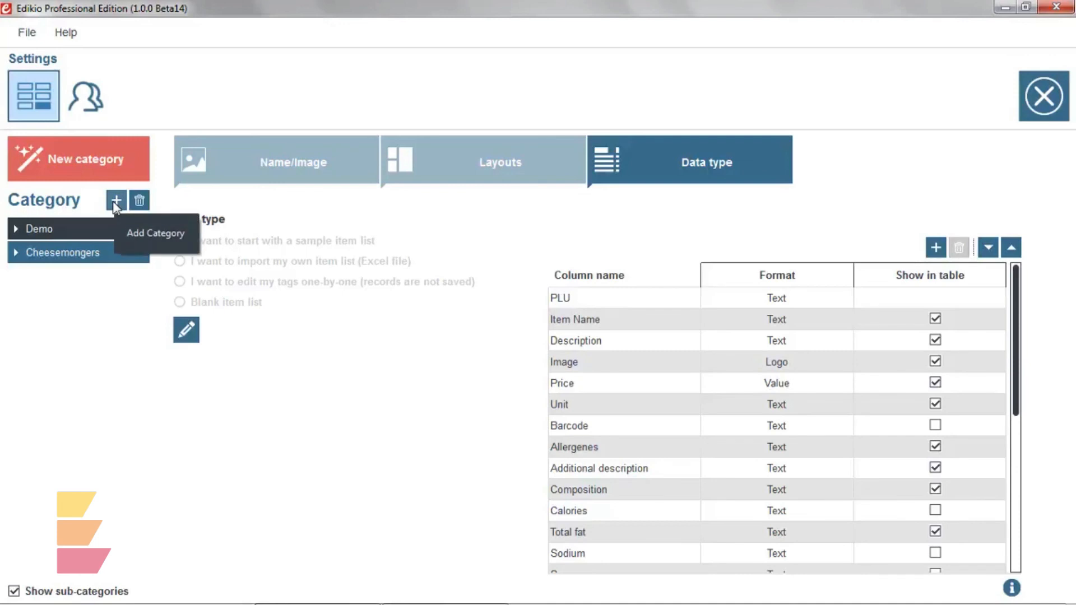
mouse_move(112, 189)
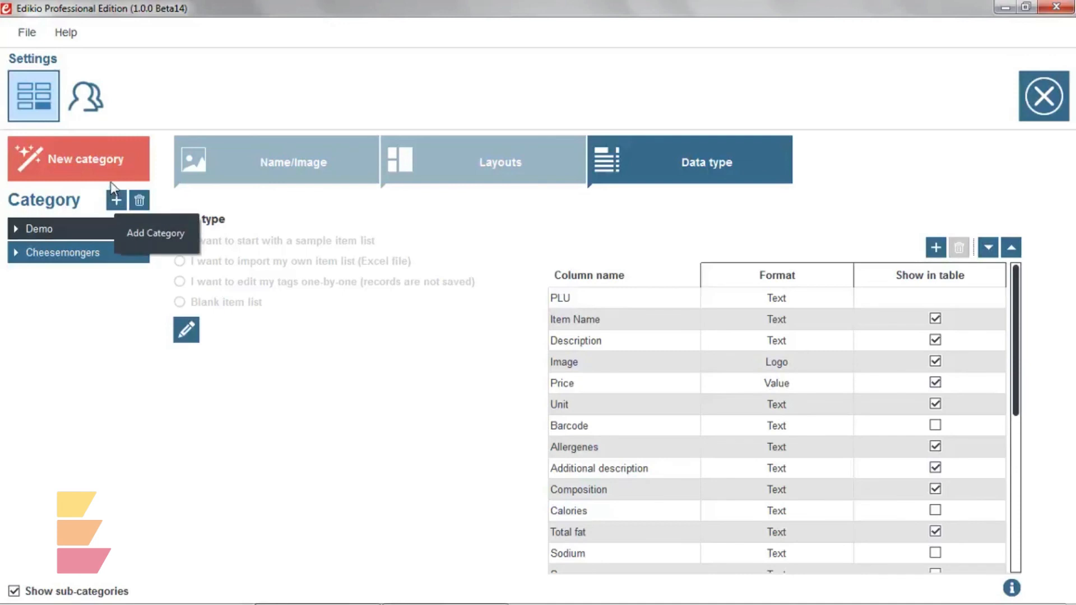
mouse_move(116, 170)
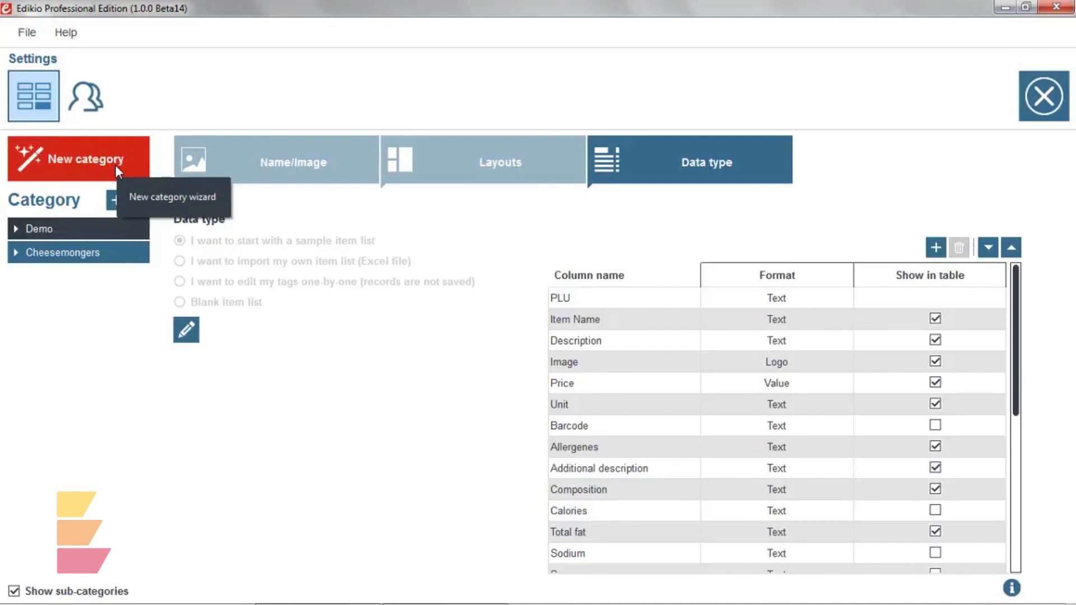